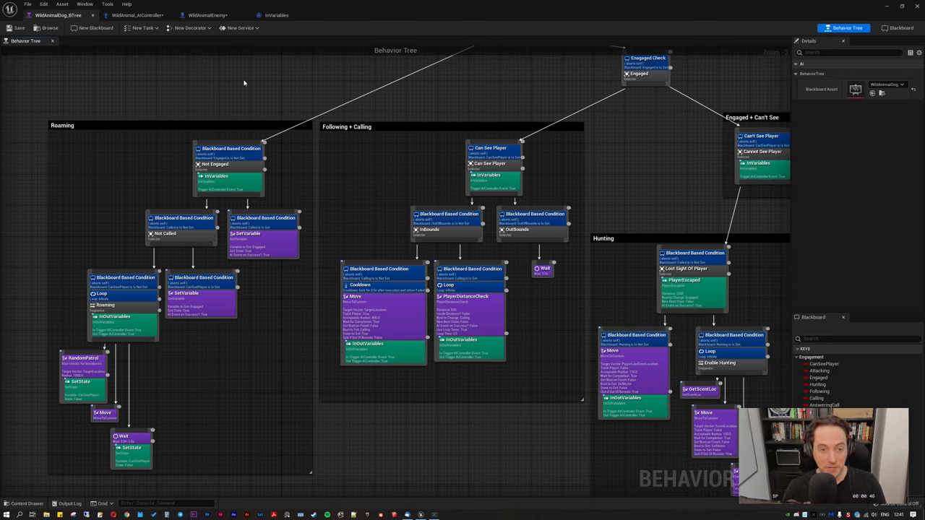
pyautogui.moveTo(240, 83)
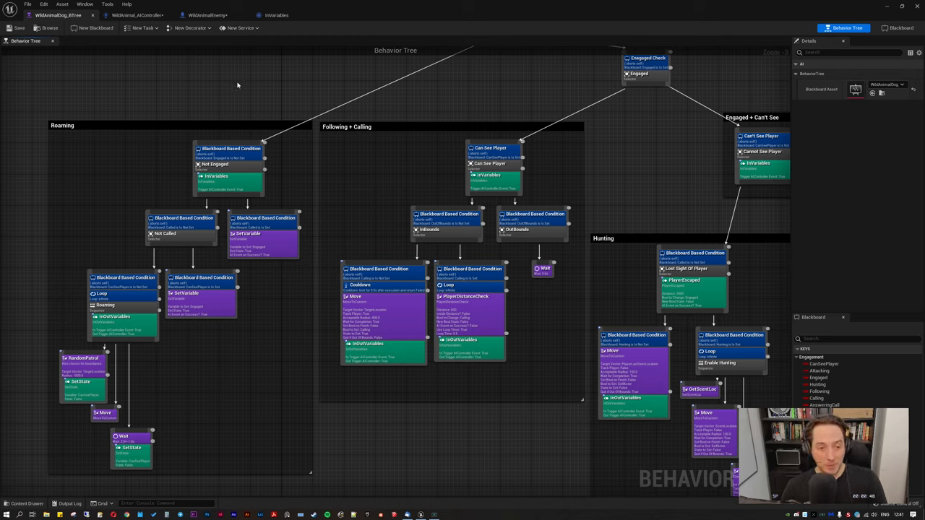
pyautogui.moveTo(199, 96)
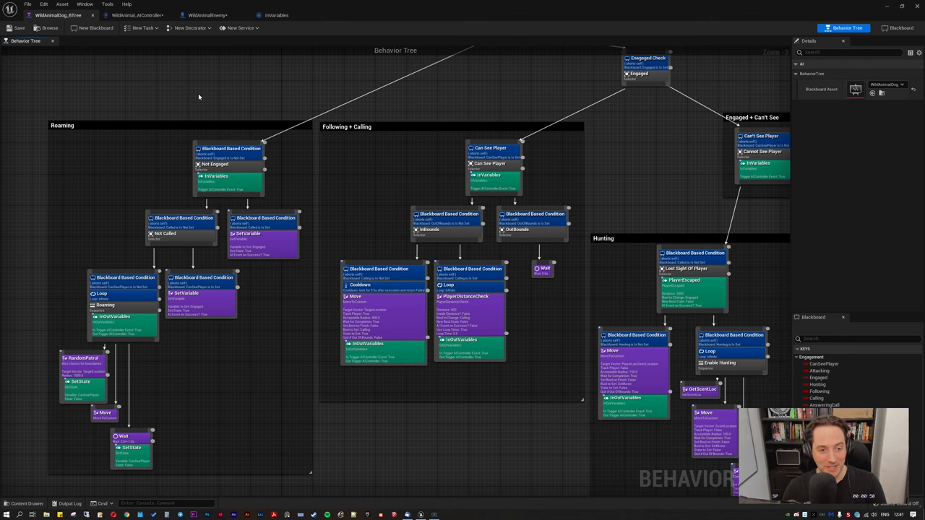
pyautogui.moveTo(150, 94)
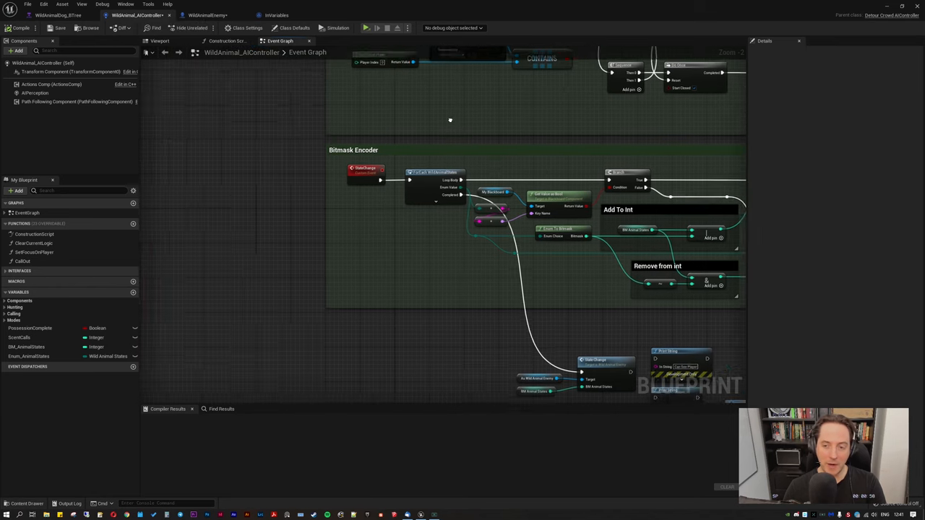
# Zoom the AI controller's event graph toward the Bitmask Encoder comment block.
pyautogui.scroll(-3)
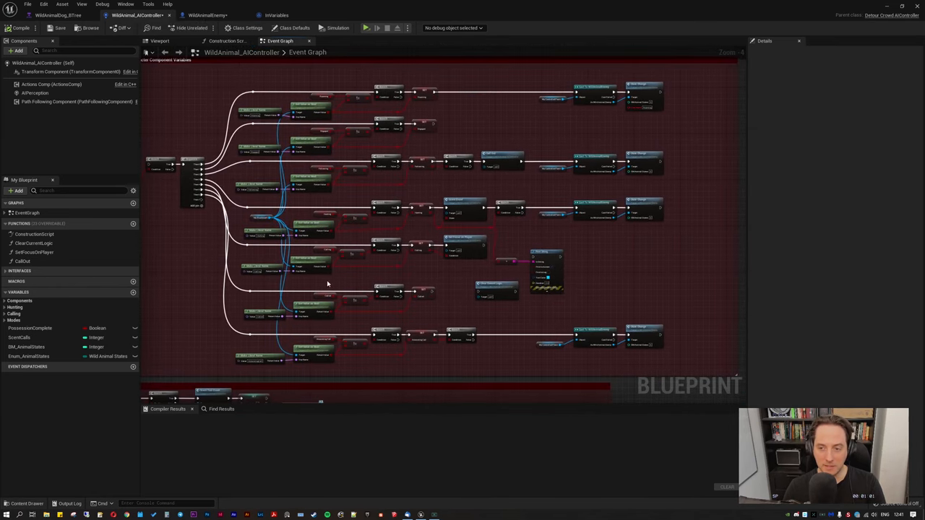
pyautogui.moveTo(410, 194)
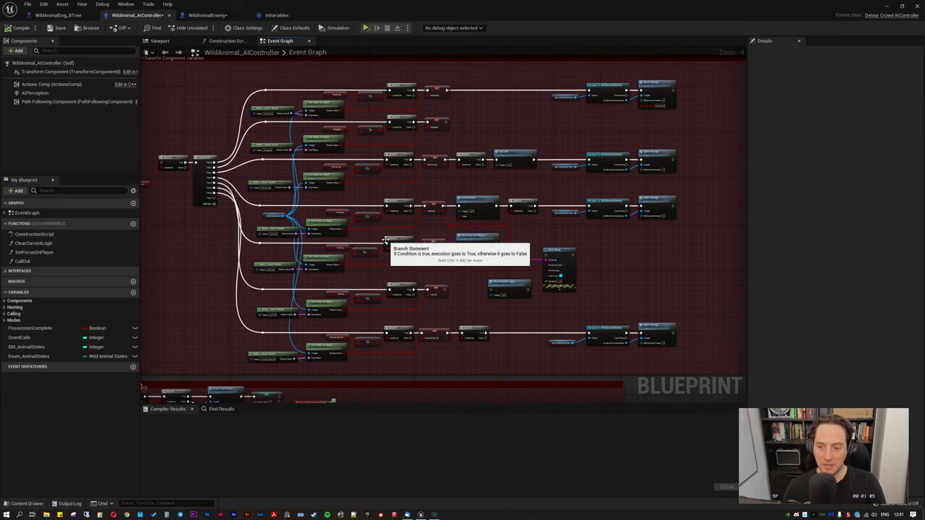
pyautogui.moveTo(404, 183)
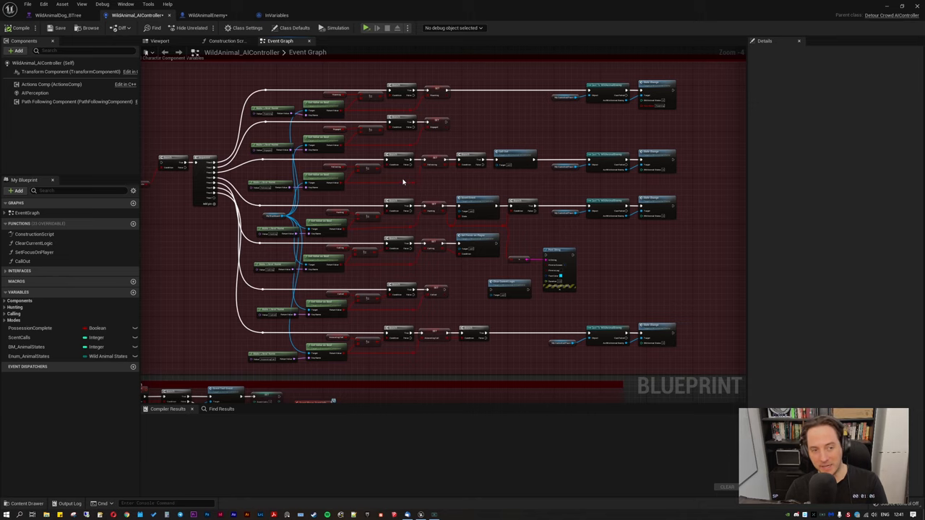
pyautogui.moveTo(431, 110)
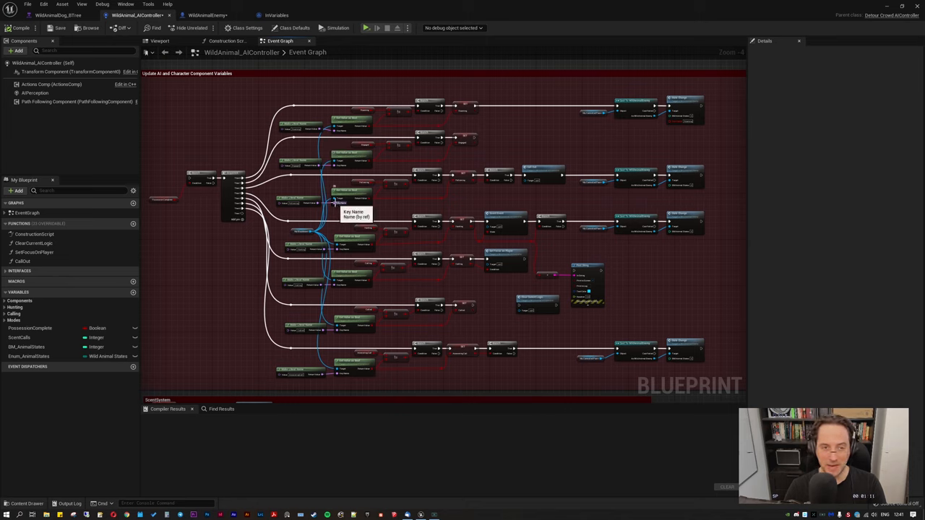
pyautogui.moveTo(376, 211)
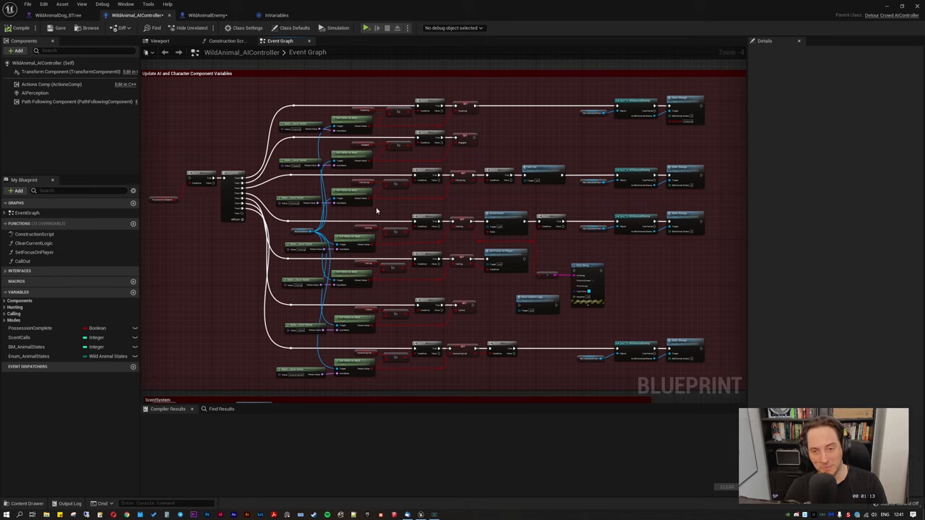
pyautogui.moveTo(402, 182)
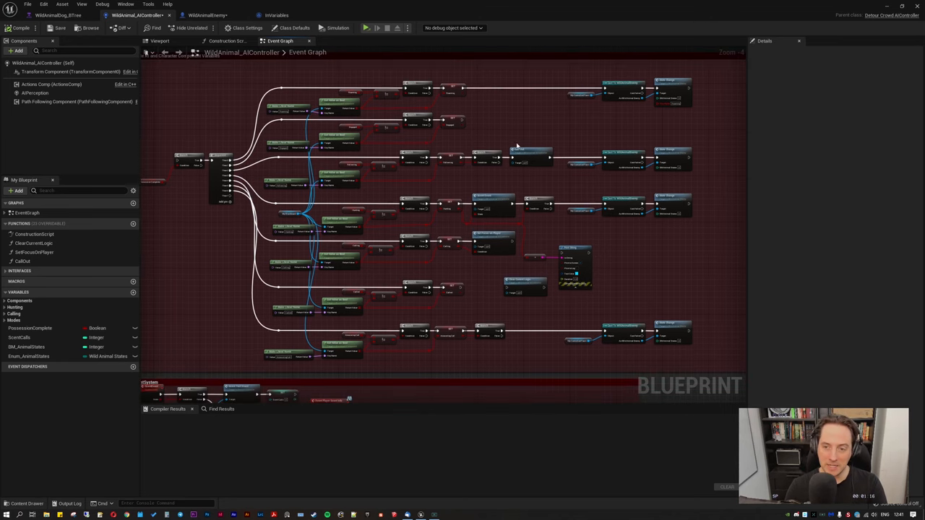
pyautogui.moveTo(539, 115)
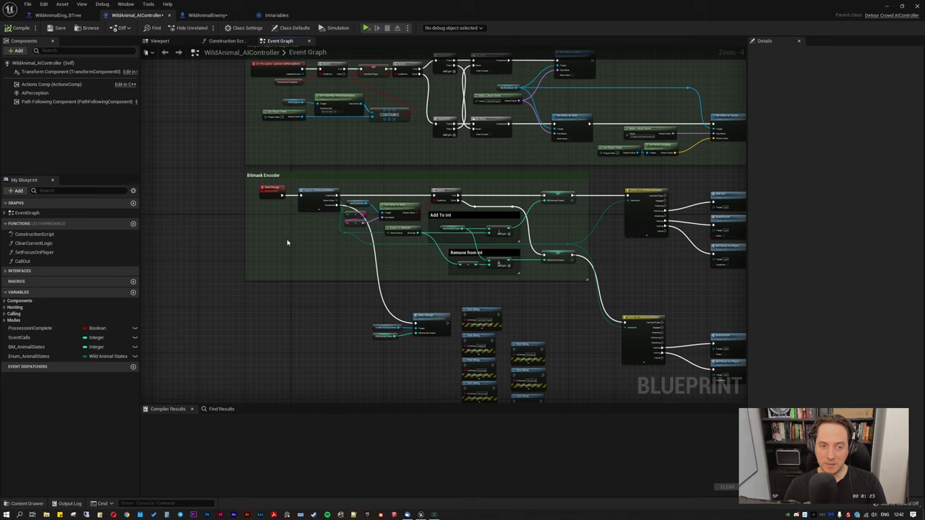
pyautogui.moveTo(320, 253)
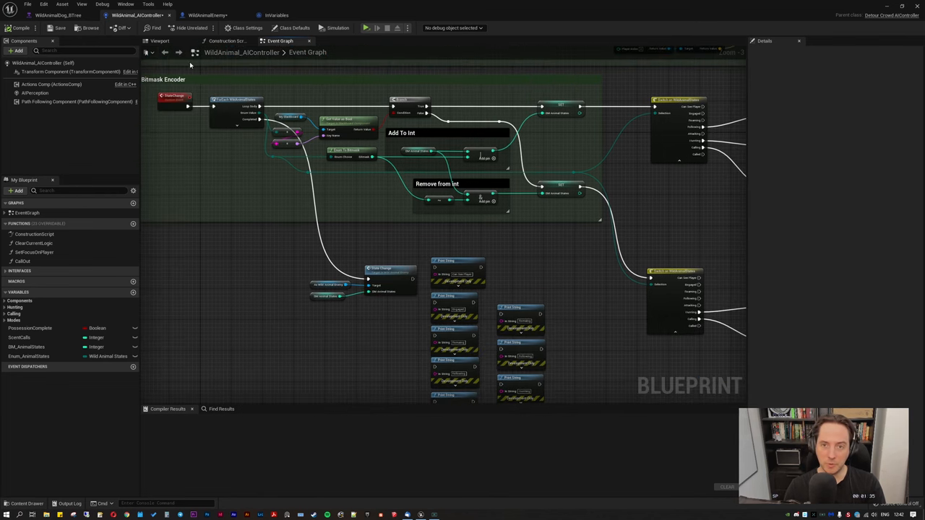
# Switch to the WildAnimalEnemy blueprint and view the Bitmask Decoder section of its event graph.
pyautogui.click(208, 14)
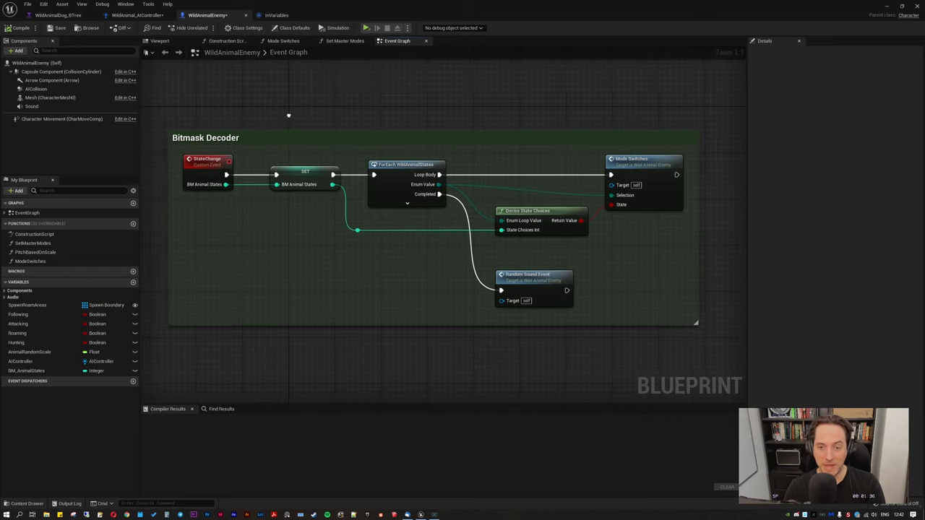
pyautogui.click(305, 185)
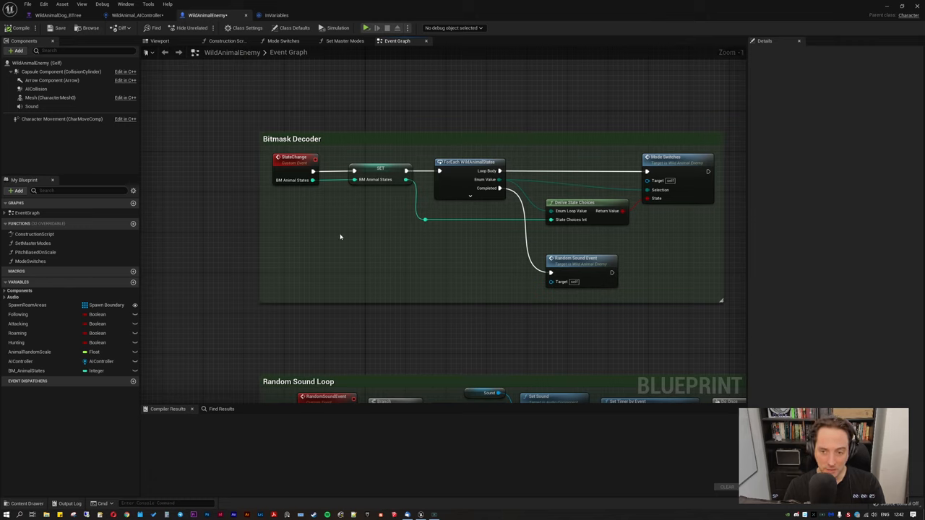
pyautogui.moveTo(367, 218)
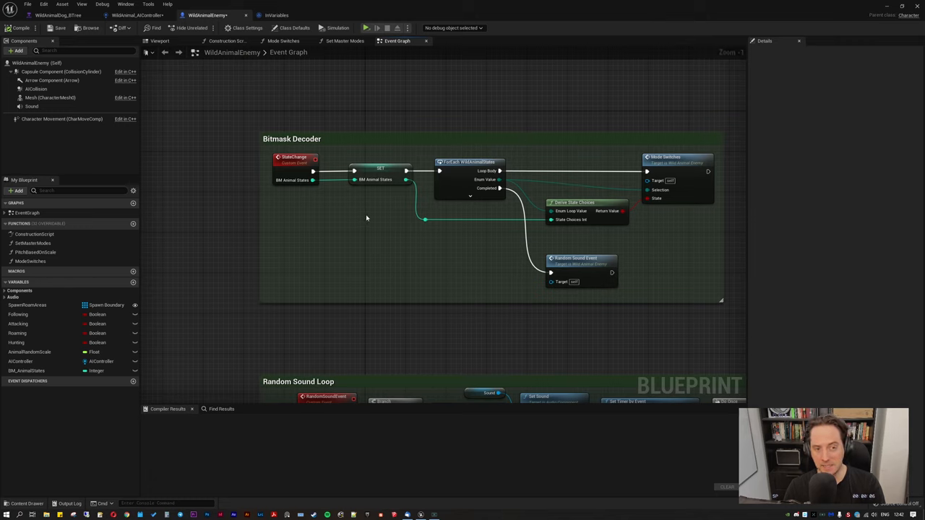
pyautogui.moveTo(373, 219)
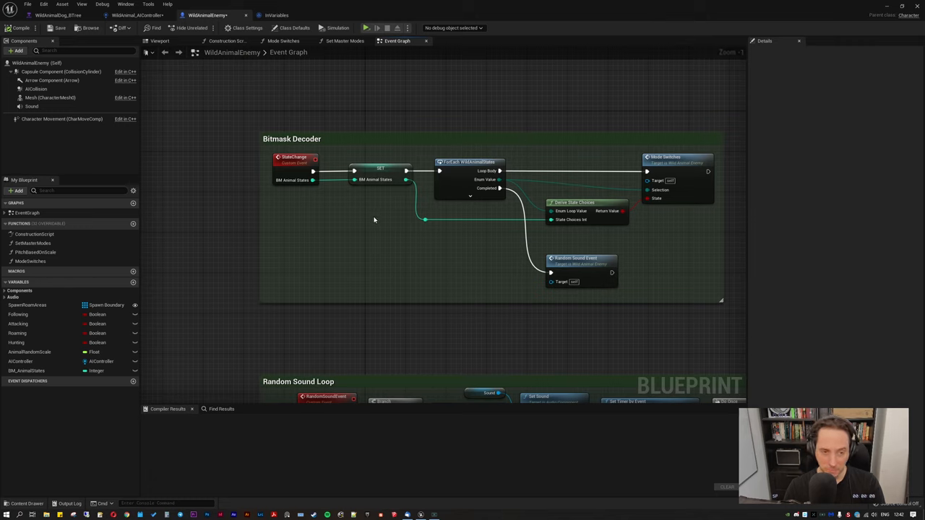
pyautogui.moveTo(362, 234)
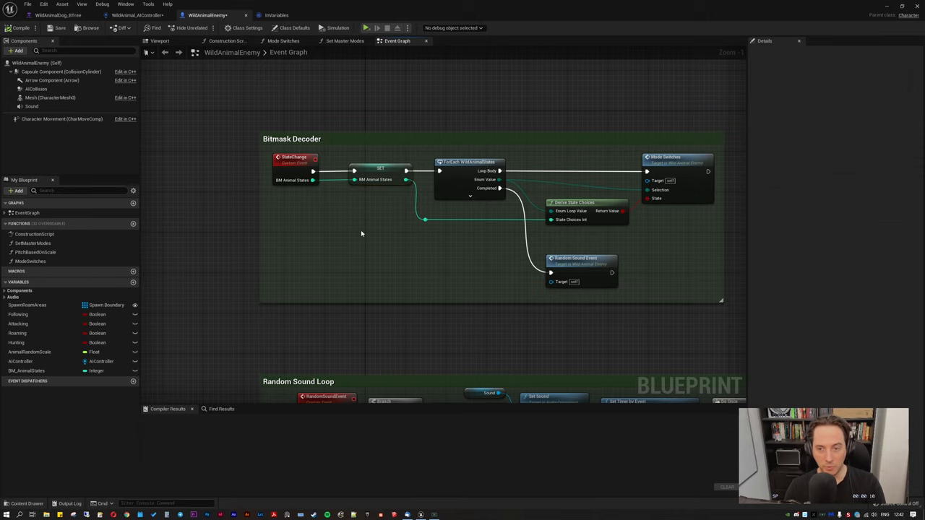
pyautogui.moveTo(374, 265)
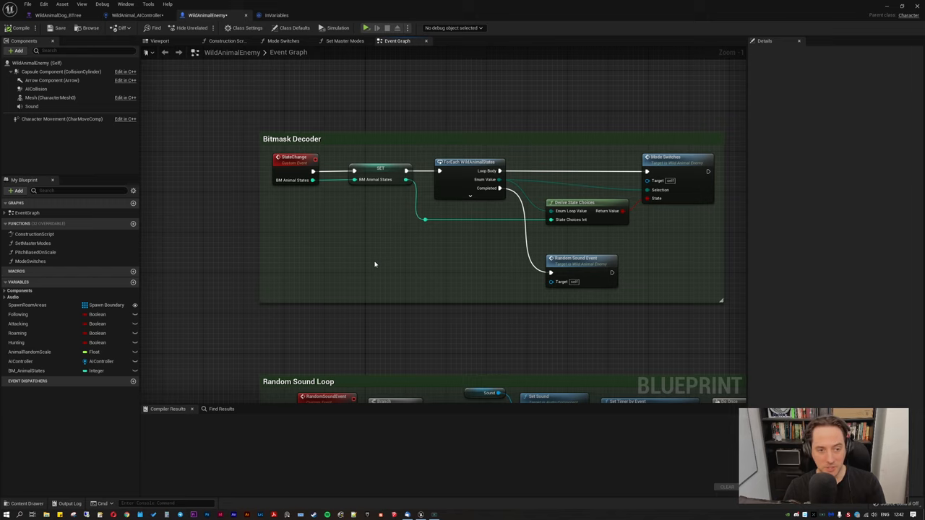
pyautogui.moveTo(372, 265)
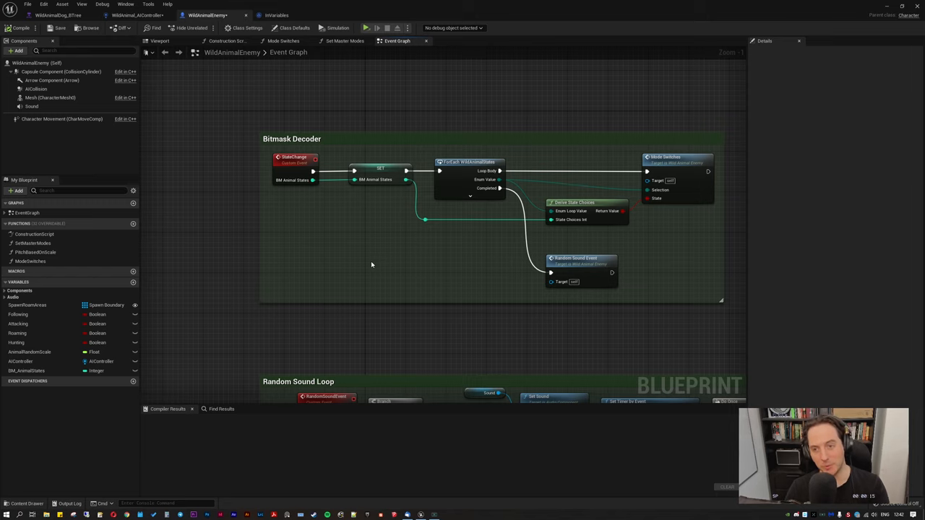
pyautogui.scroll(-3)
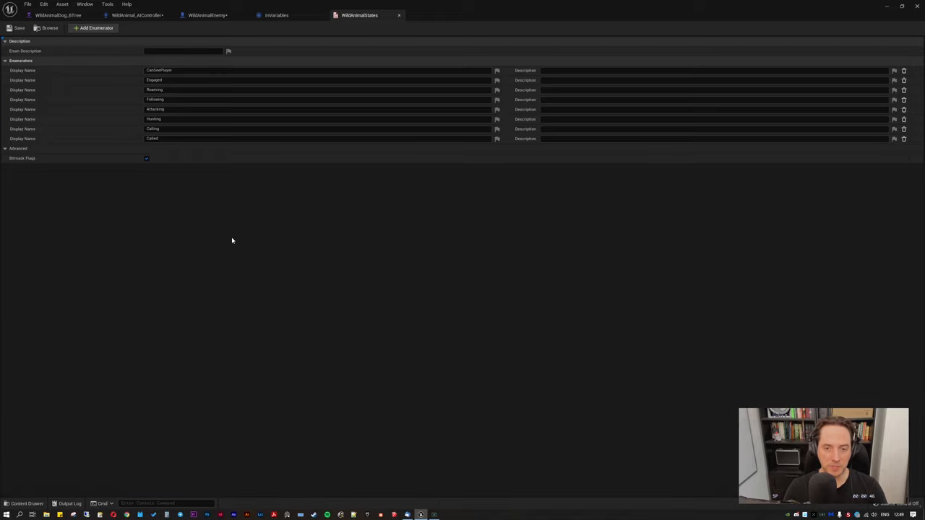
pyautogui.moveTo(92, 27)
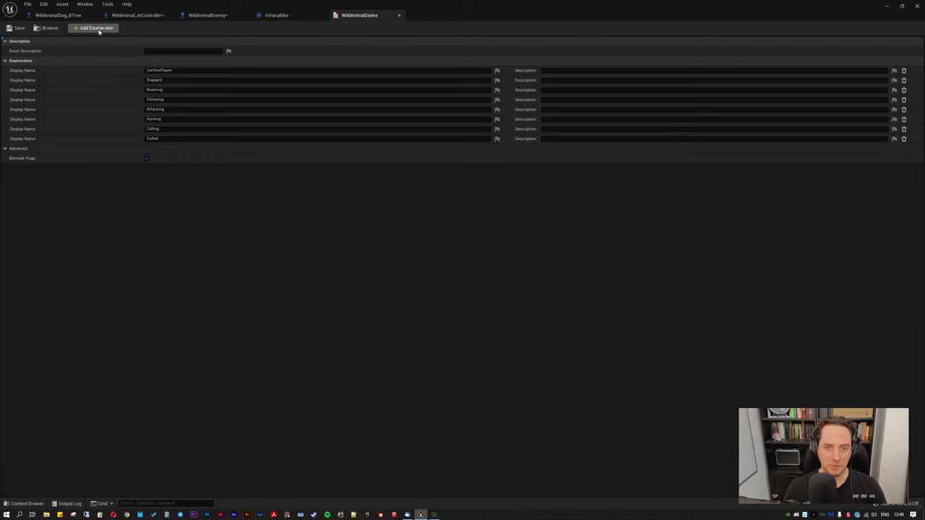
# Review the WildAnimalStates enum, check the behavior tree's state branches, and return to the enum.
pyautogui.click(94, 27)
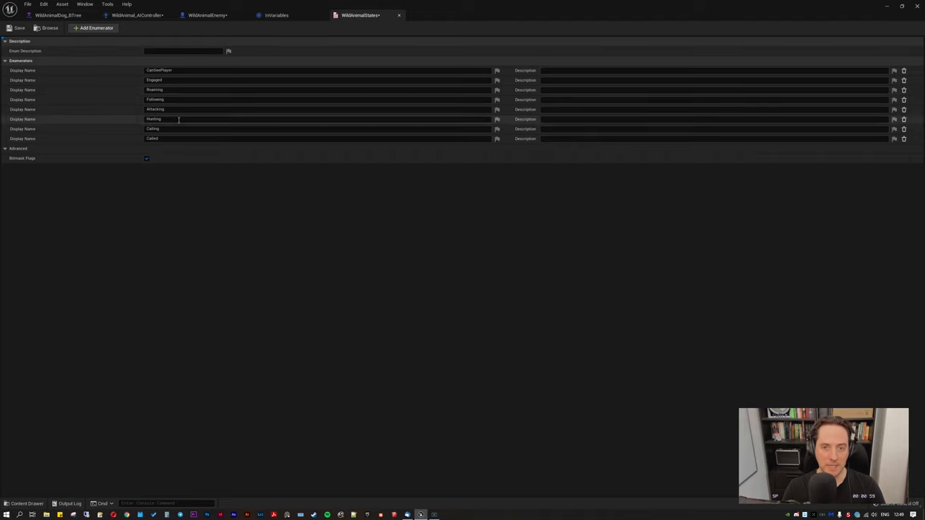
pyautogui.click(58, 14)
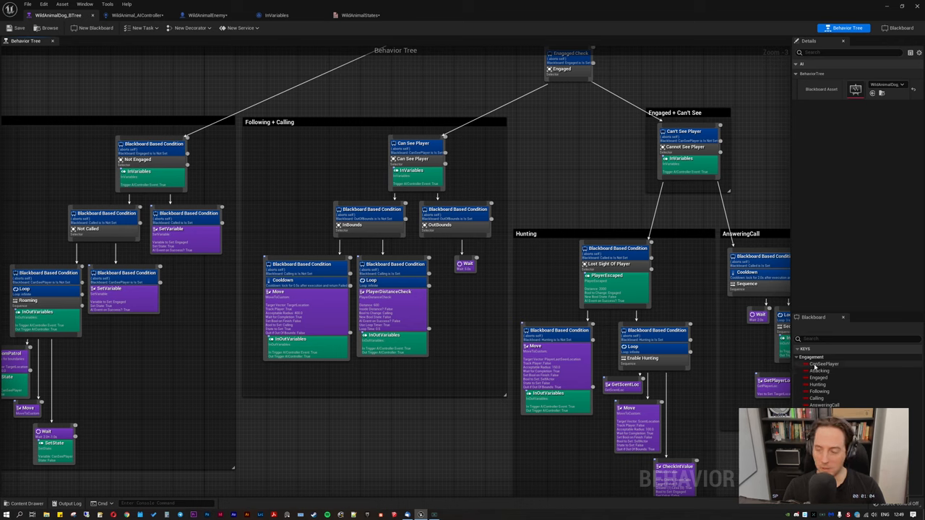
pyautogui.moveTo(818, 392)
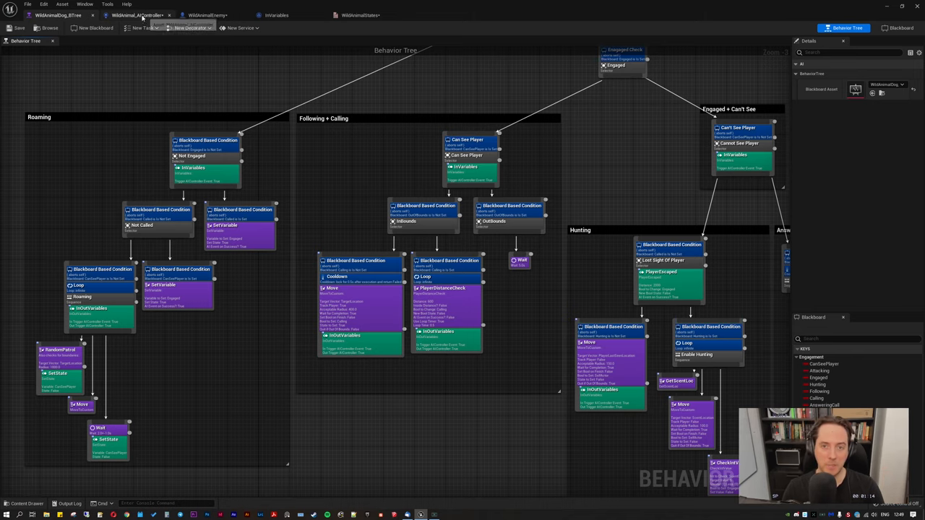
pyautogui.click(361, 15)
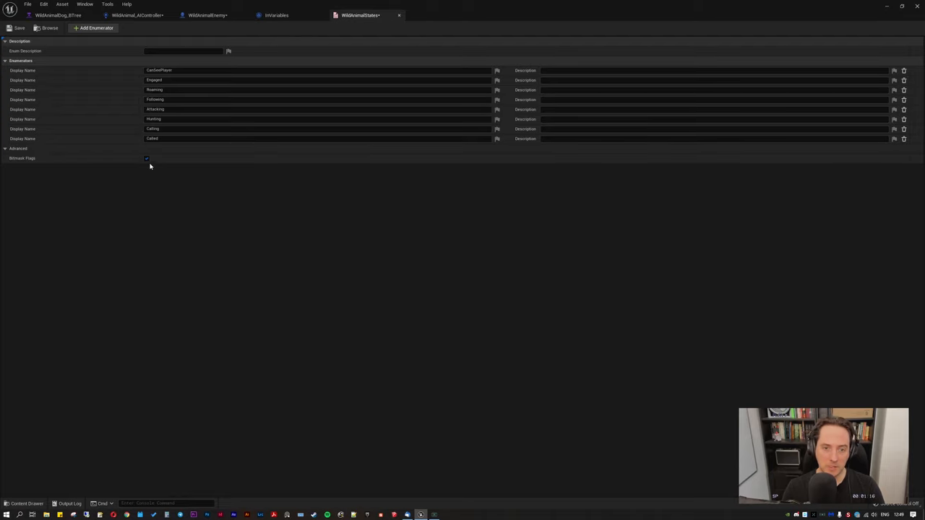
pyautogui.moveTo(173, 223)
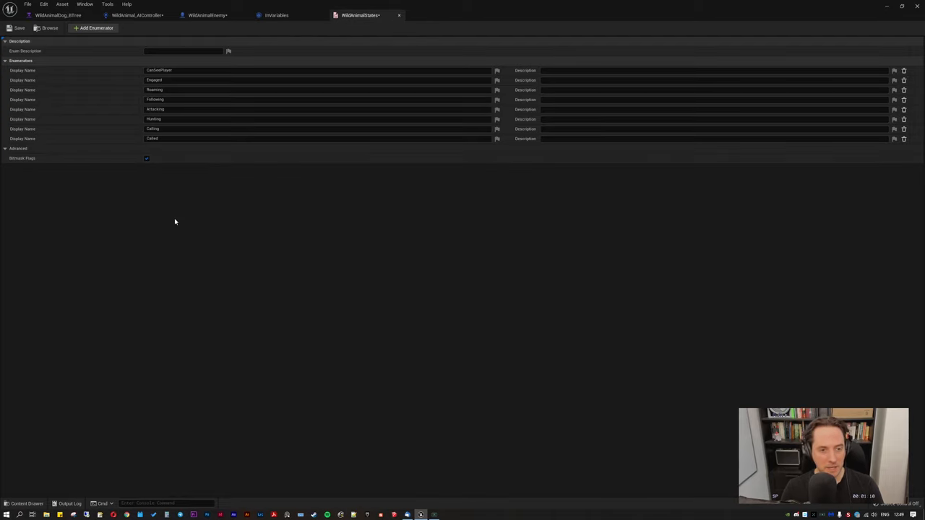
pyautogui.moveTo(179, 206)
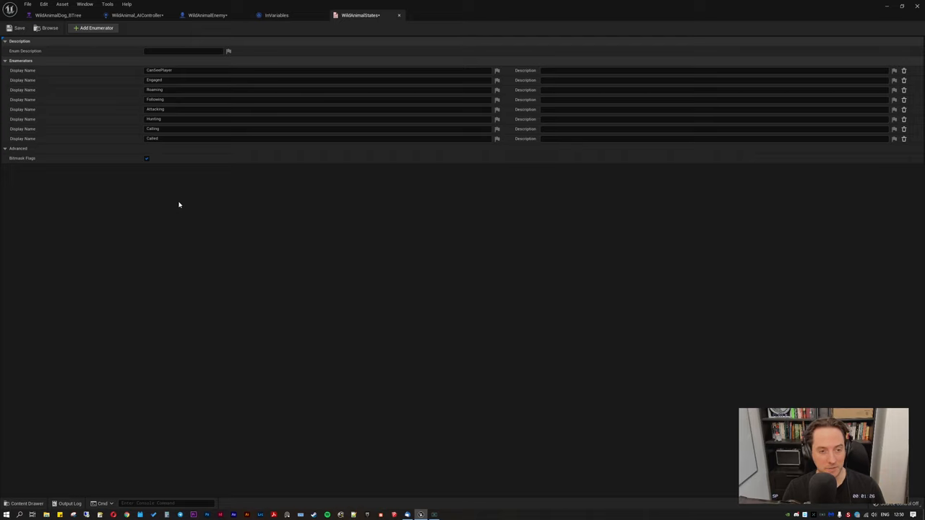
pyautogui.moveTo(215, 304)
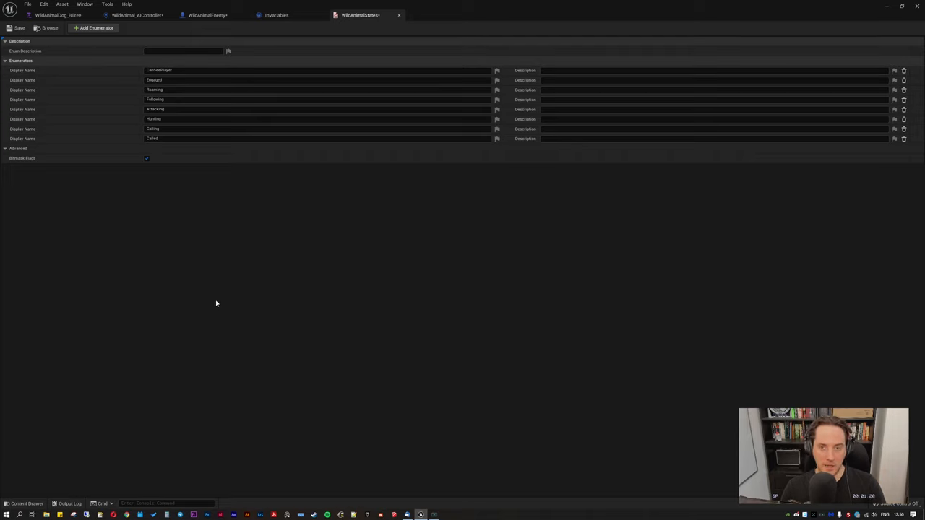
# Switch to the NPC behavior tree to reach its SetVariable task node.
pyautogui.click(57, 14)
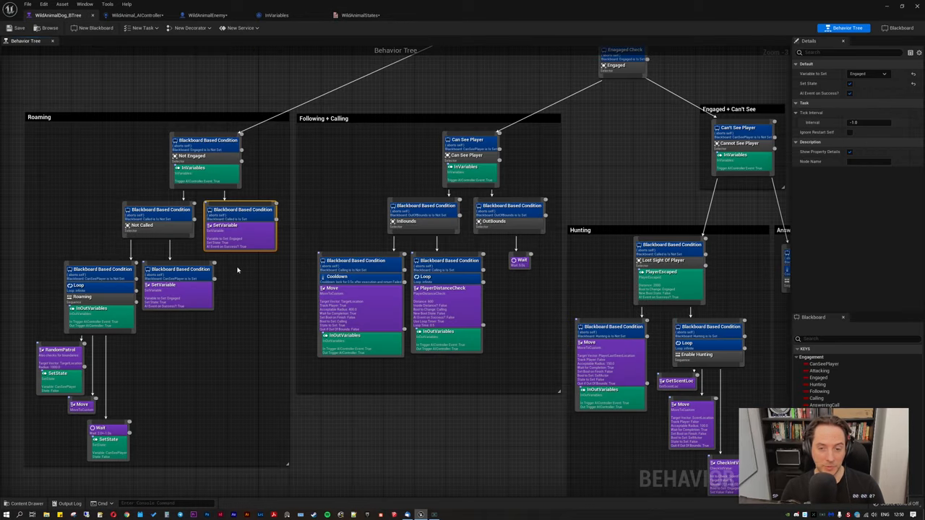
pyautogui.moveTo(234, 236)
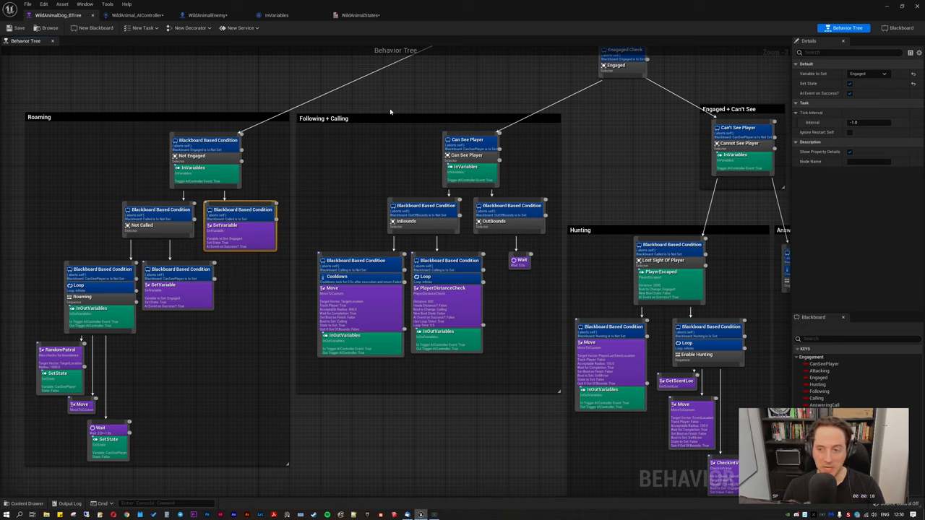
pyautogui.moveTo(250, 280)
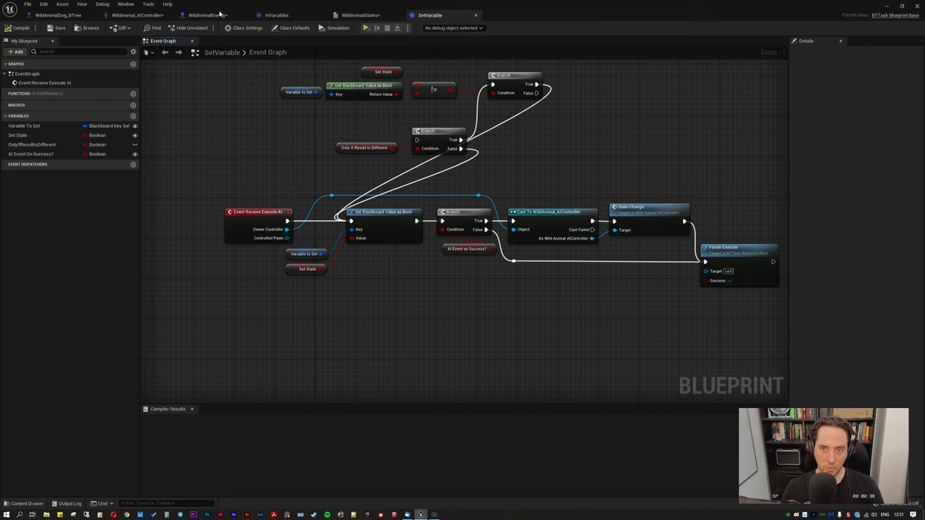
pyautogui.click(58, 15)
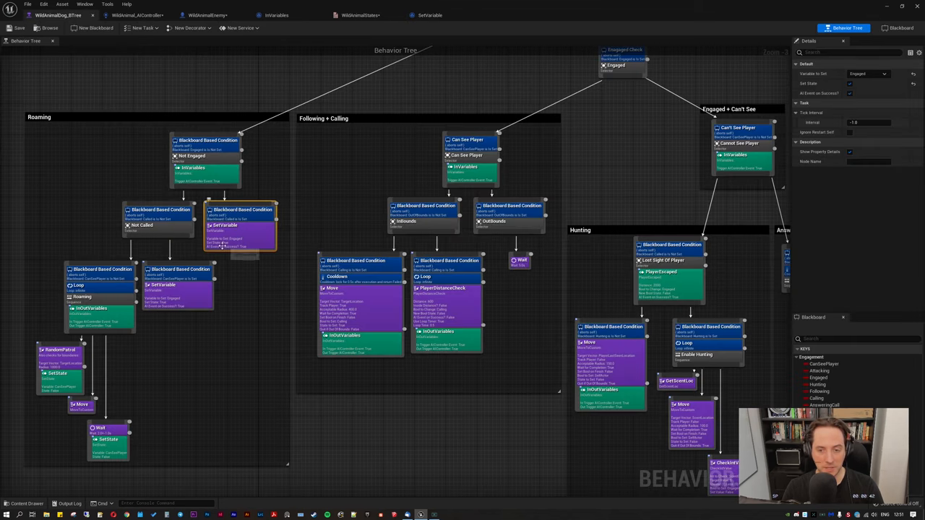
pyautogui.click(137, 15)
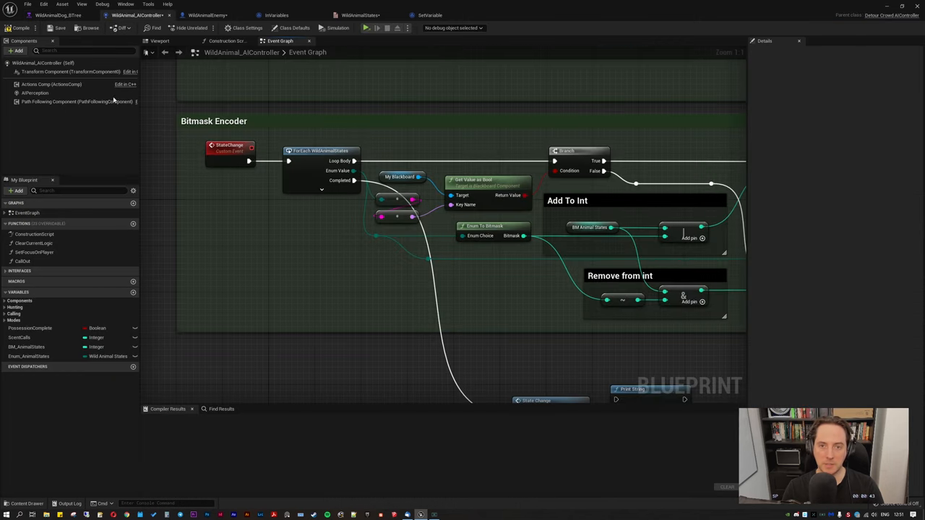
pyautogui.click(429, 15)
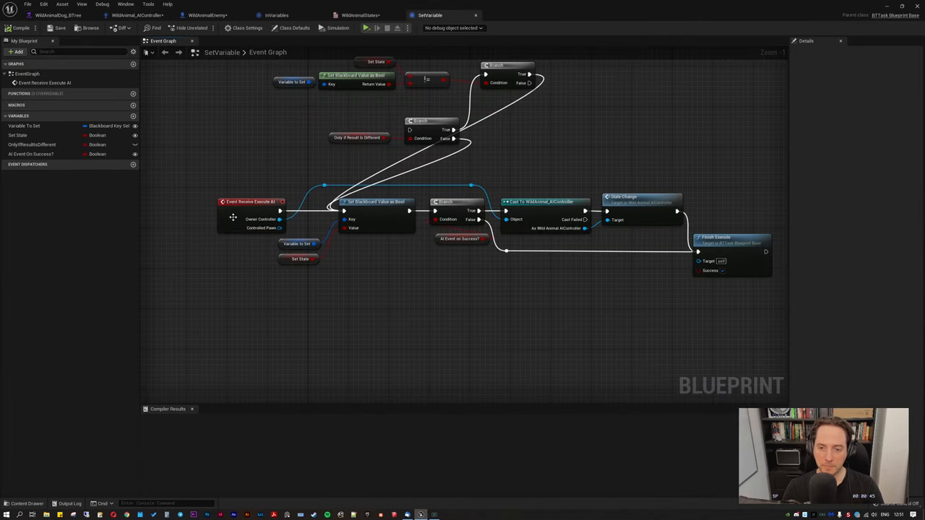
pyautogui.moveTo(240, 224)
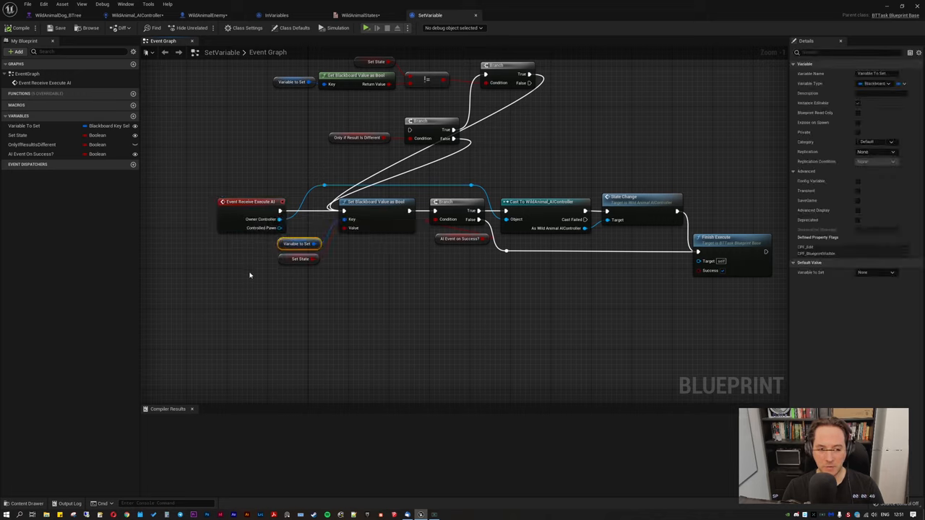
pyautogui.click(299, 259)
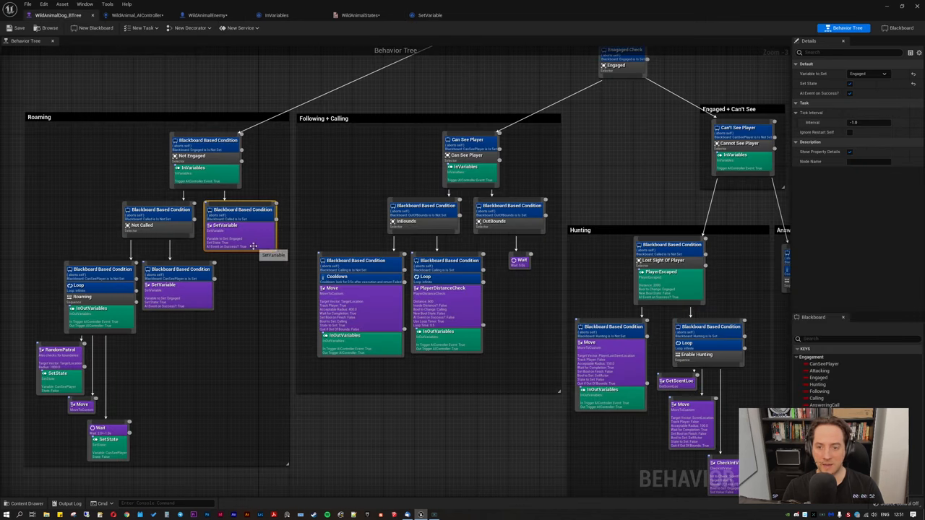
pyautogui.click(867, 74)
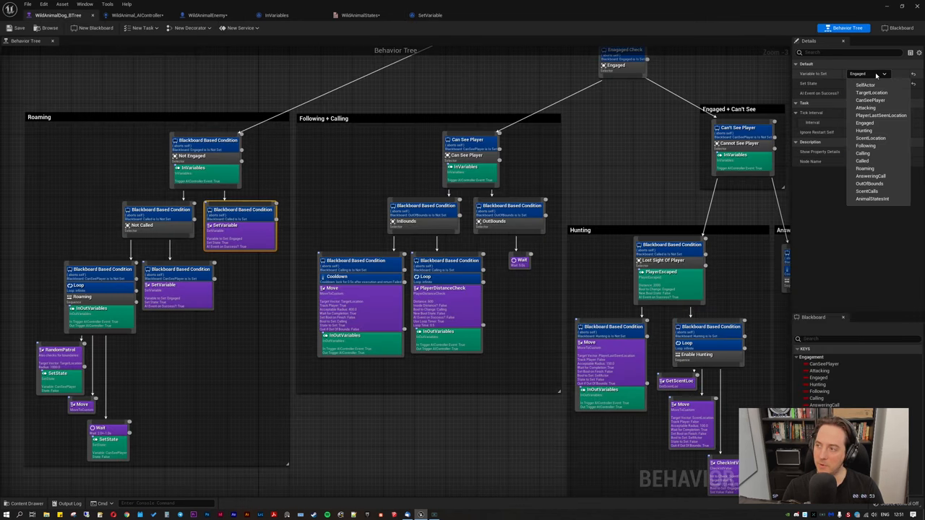
pyautogui.click(850, 84)
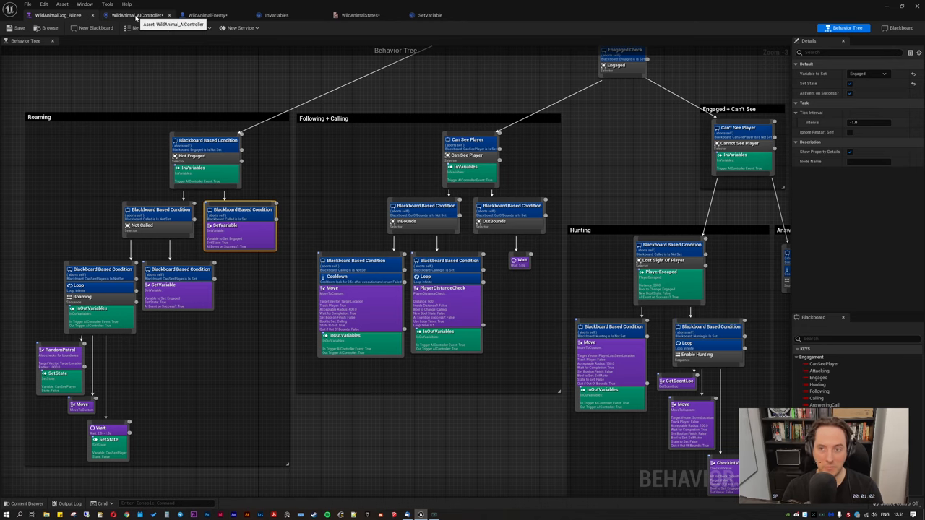
pyautogui.click(430, 14)
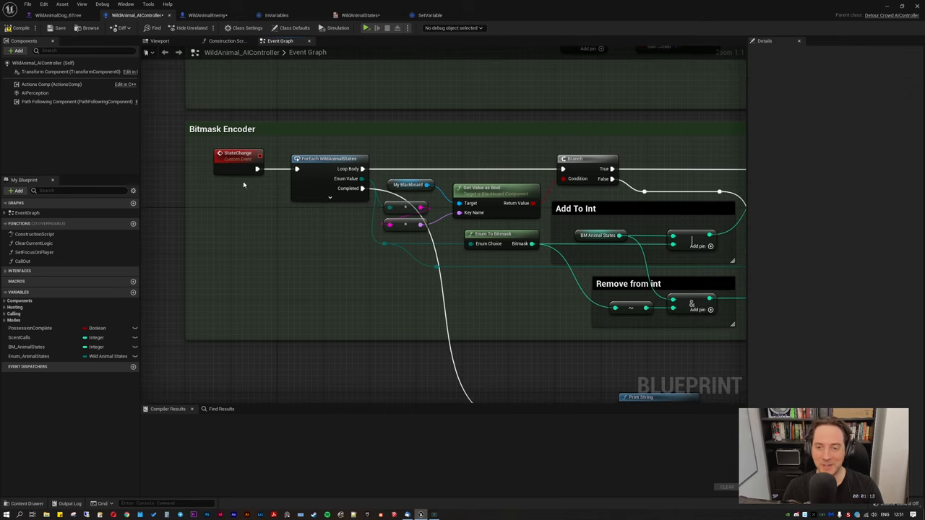
# Return to the NPC behavior tree, inspect a decorator node, then leave no node selected.
pyautogui.click(239, 156)
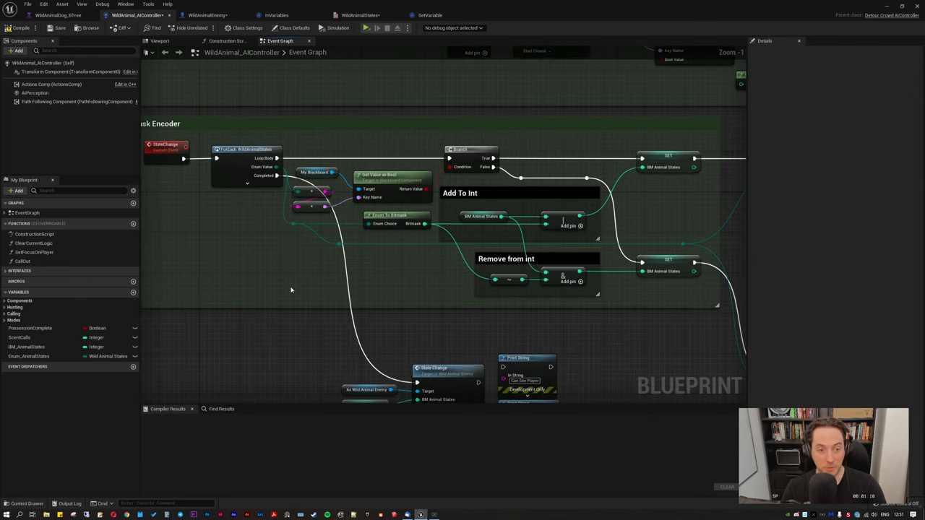
pyautogui.click(58, 15)
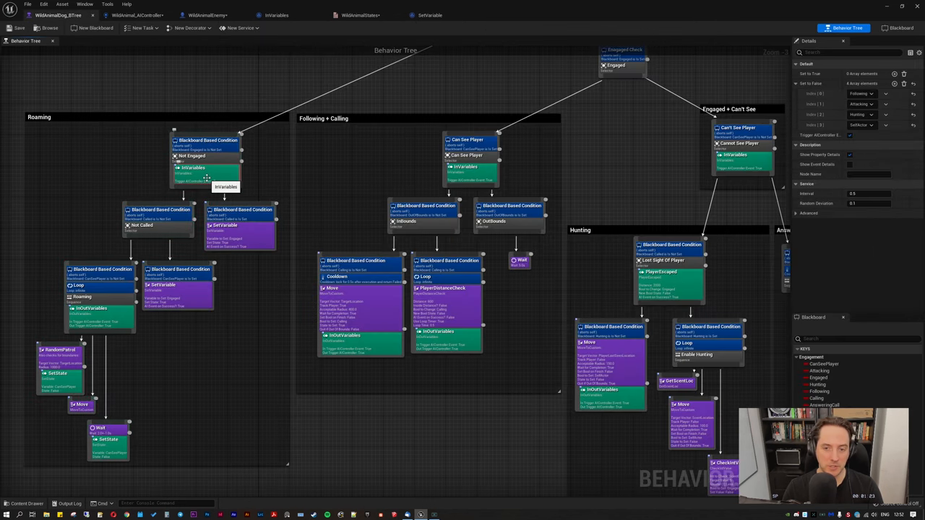
pyautogui.click(243, 228)
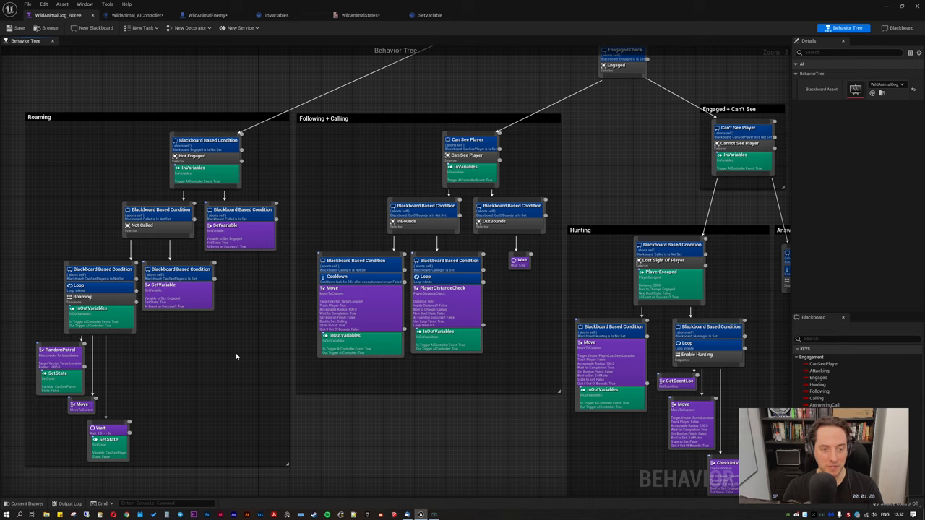
pyautogui.moveTo(232, 357)
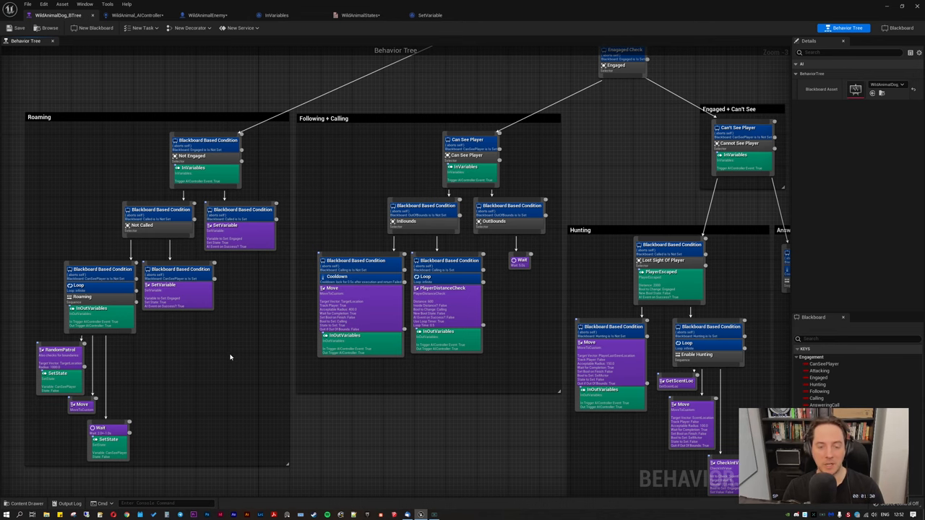
# Return to the WildAnimal_AIController graph showing BM_AnimalStates and the Bitmask Encoder below.
pyautogui.click(136, 14)
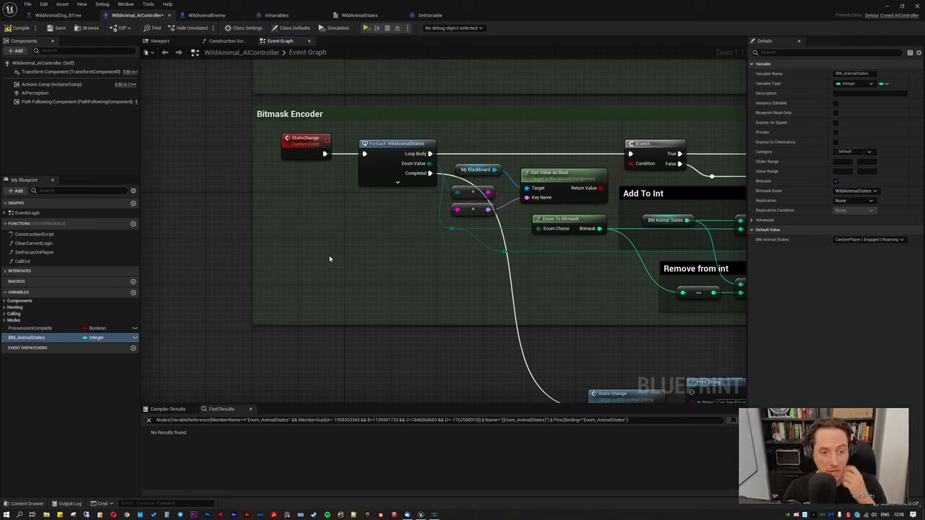
pyautogui.moveTo(325, 249)
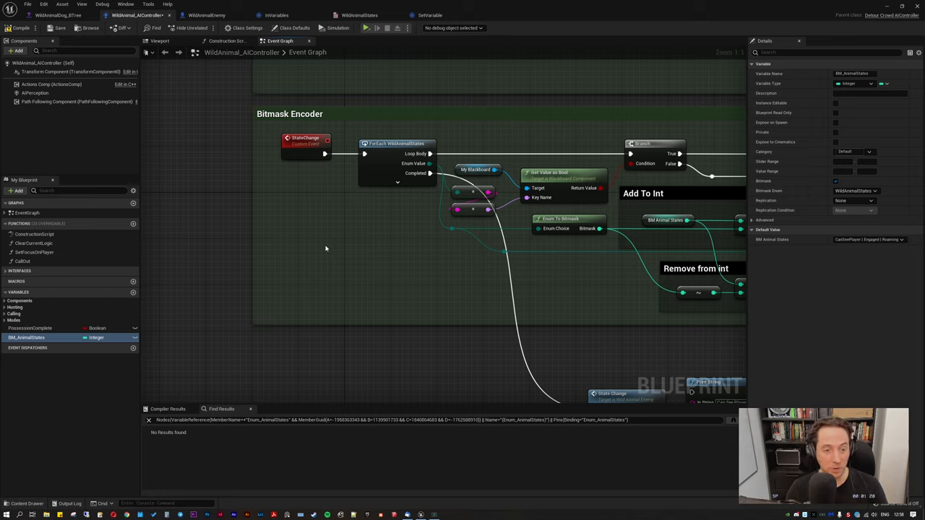
pyautogui.moveTo(331, 258)
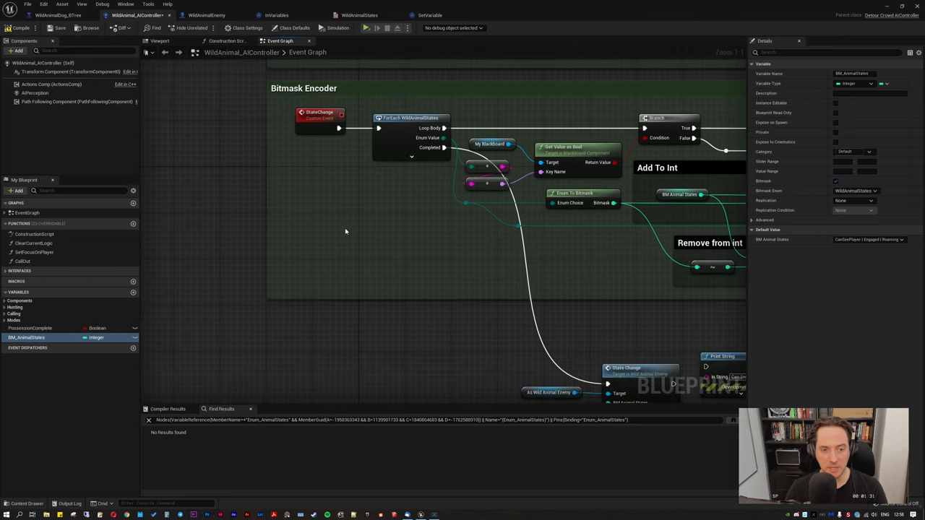
pyautogui.scroll(-3)
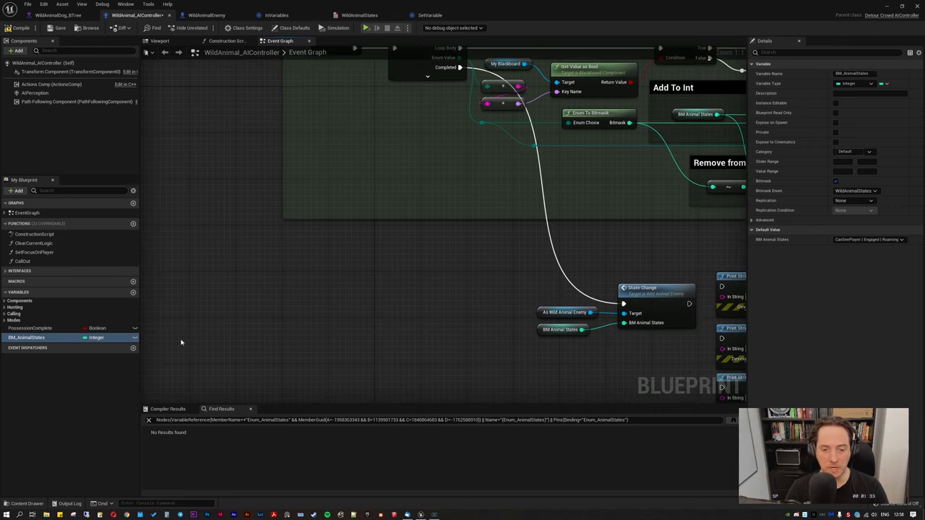
# Add a new Integer variable with Bitmask enabled and WildAnimalStates as its bitmask enum.
pyautogui.click(133, 292)
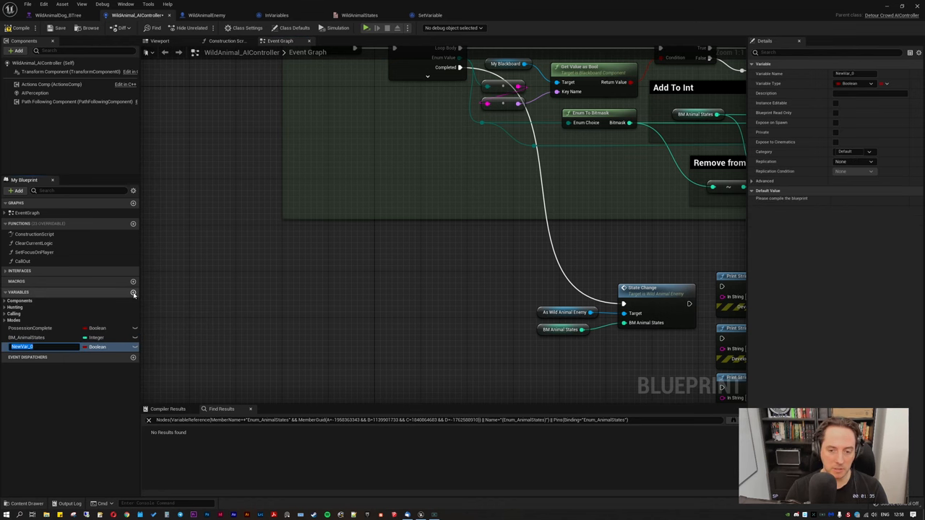
pyautogui.moveTo(187, 347)
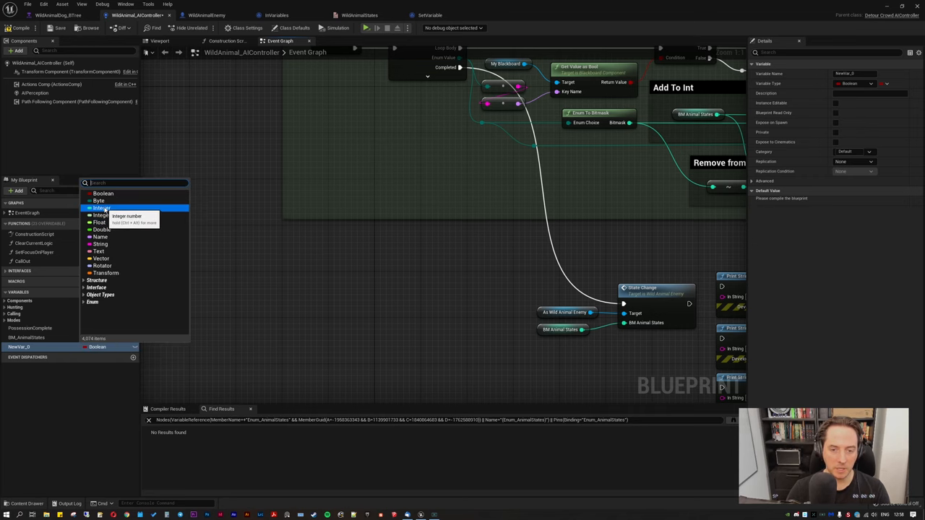
pyautogui.click(101, 208)
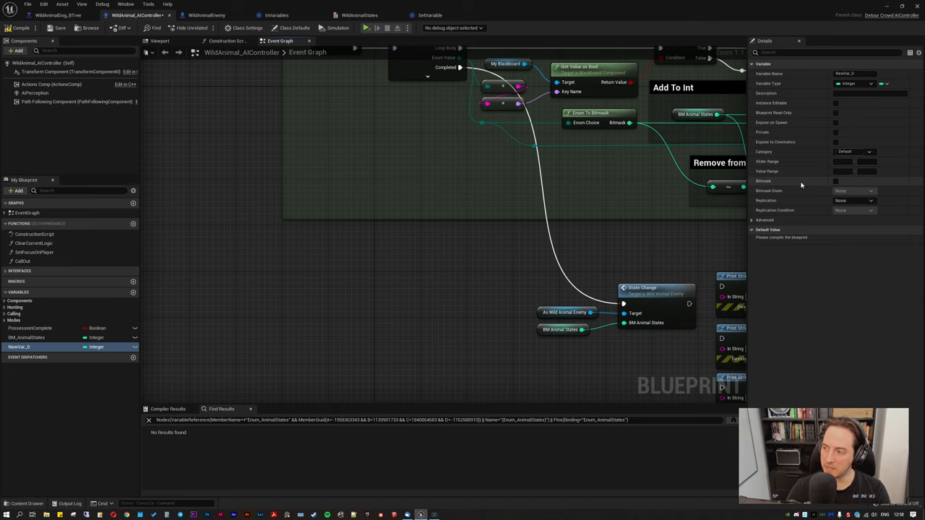
pyautogui.click(835, 180)
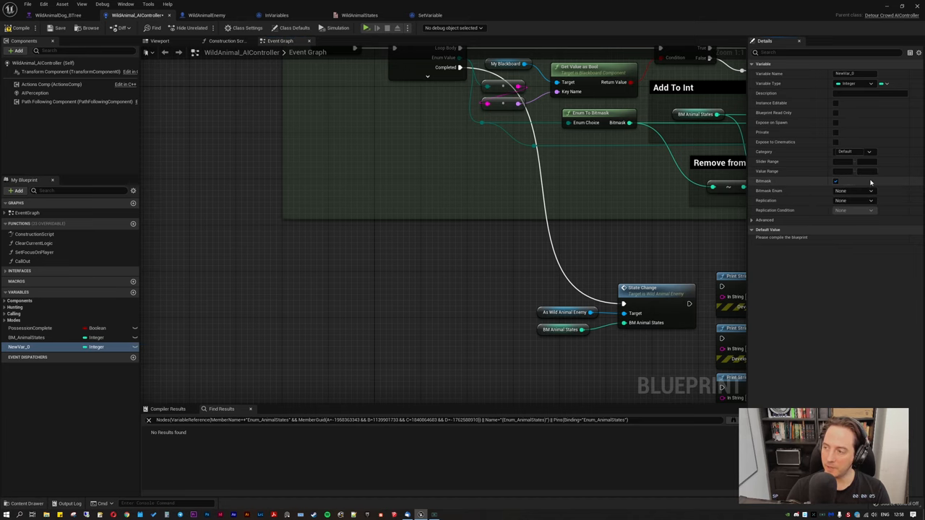
pyautogui.click(870, 191)
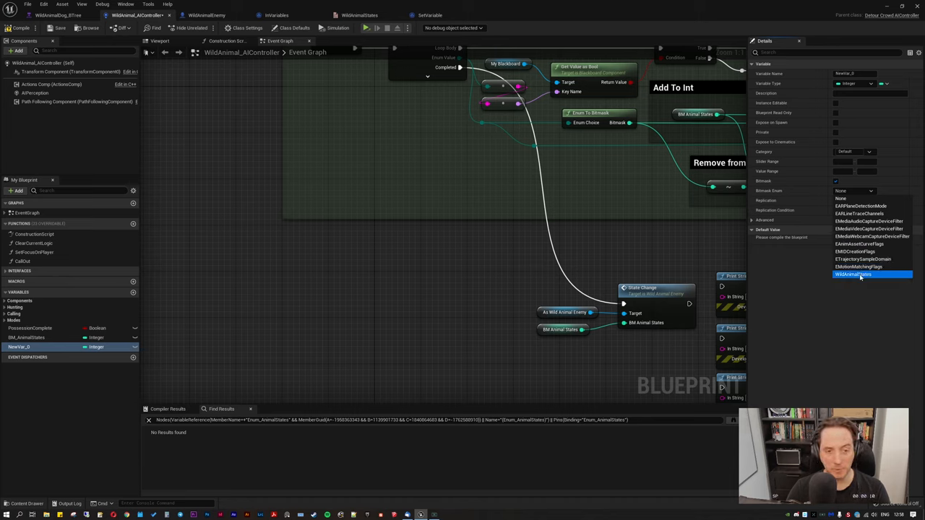
pyautogui.click(853, 274)
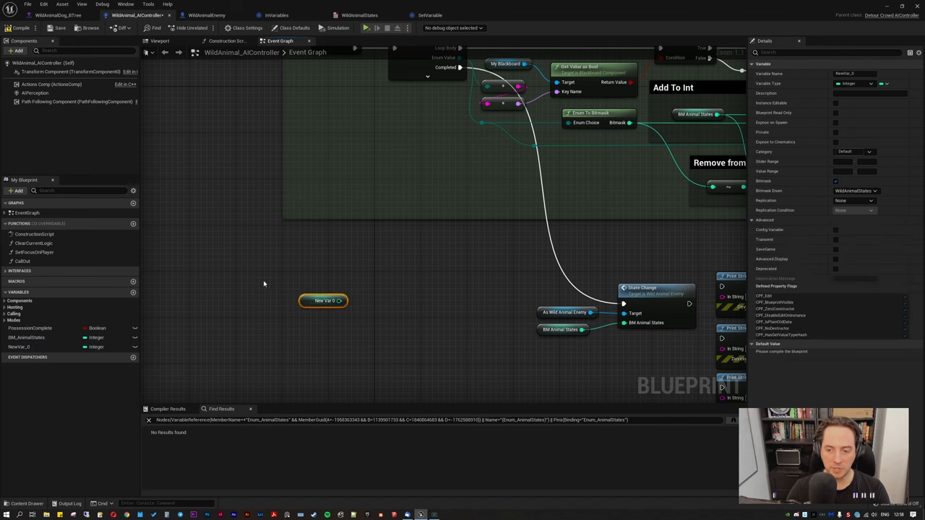
pyautogui.moveTo(361, 319)
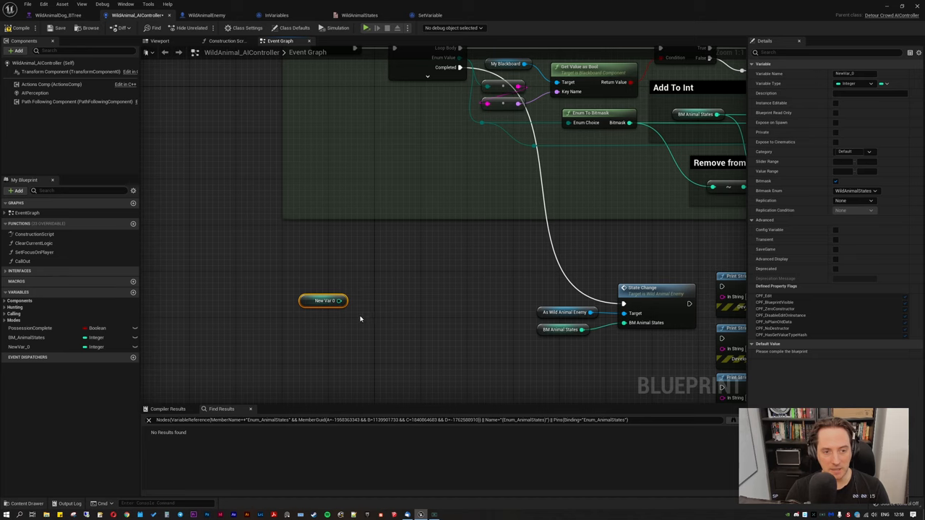
pyautogui.moveTo(324, 300)
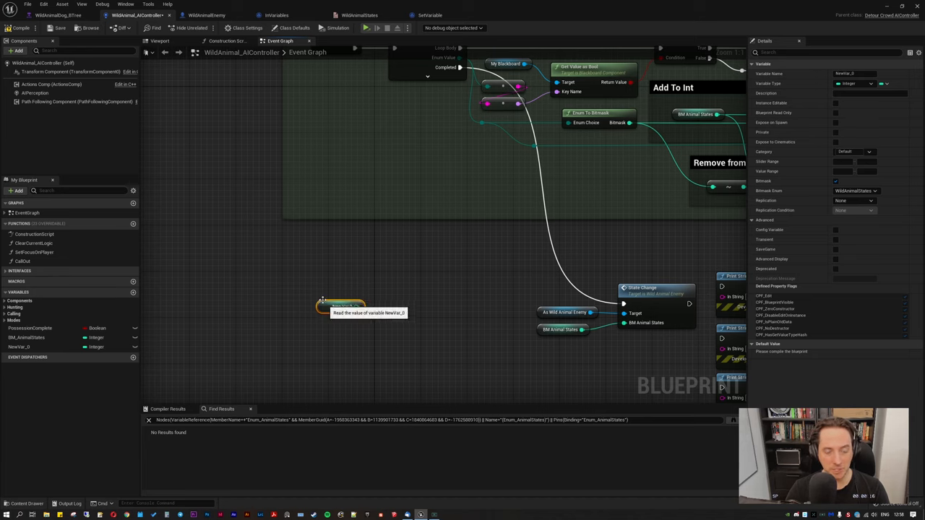
pyautogui.moveTo(374, 335)
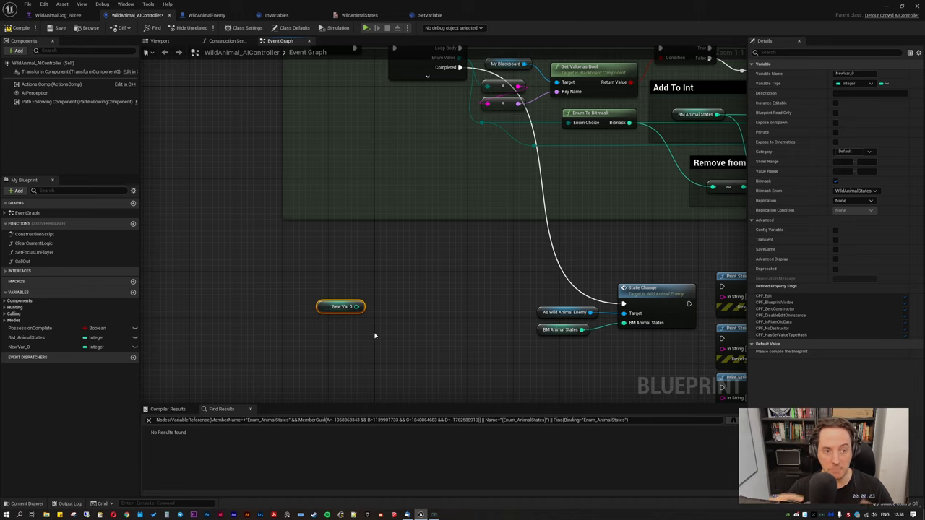
pyautogui.moveTo(384, 356)
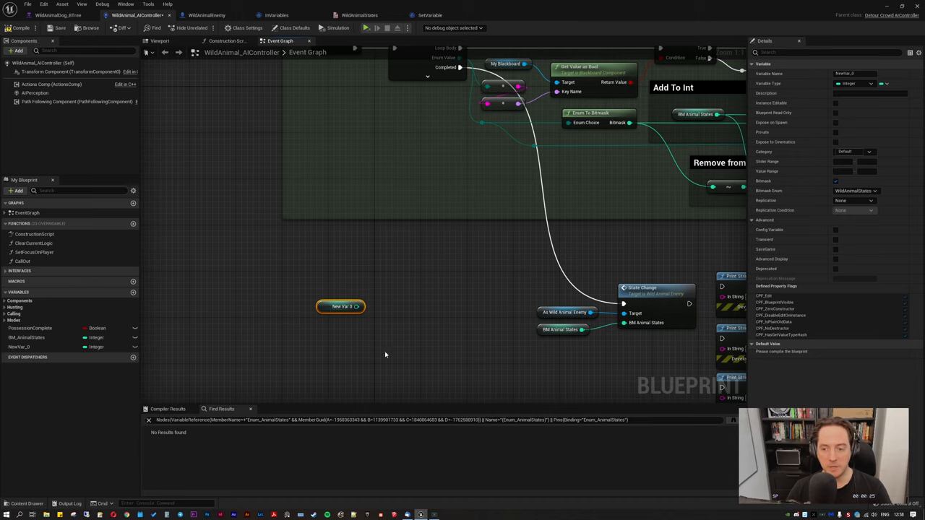
pyautogui.moveTo(340, 306); pyautogui.dragTo(374, 335)
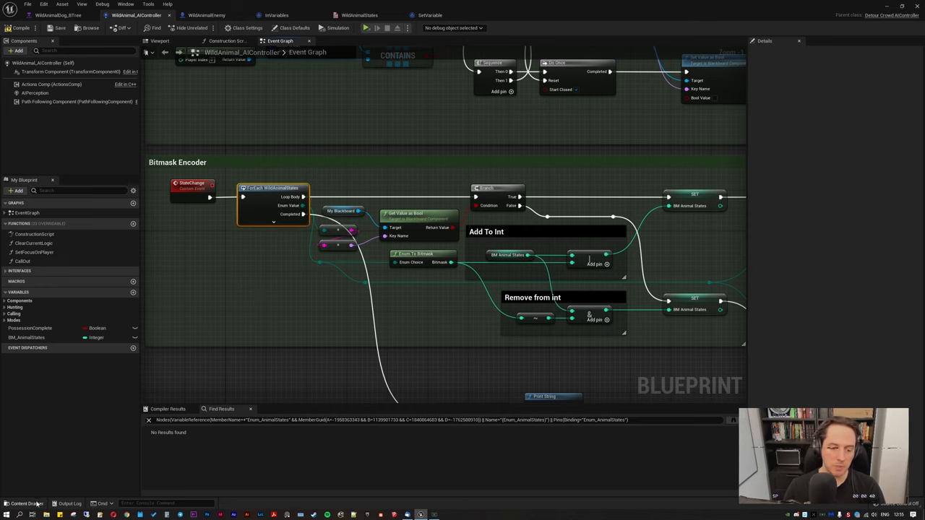
pyautogui.click(26, 502)
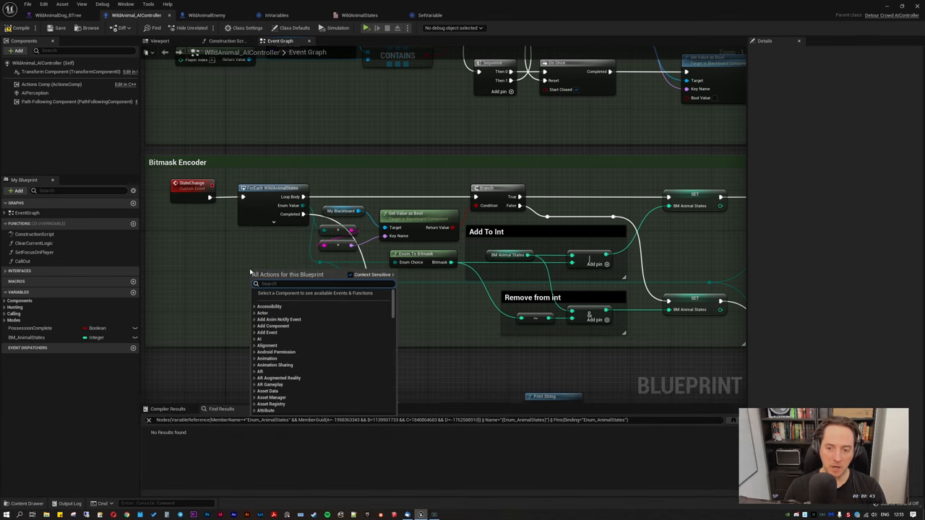
pyautogui.write('wild')
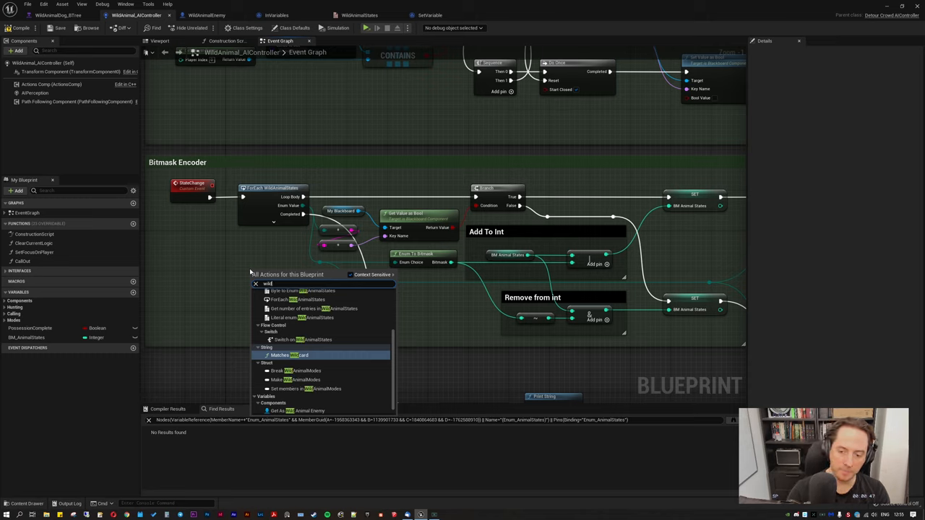
pyautogui.write('loo')
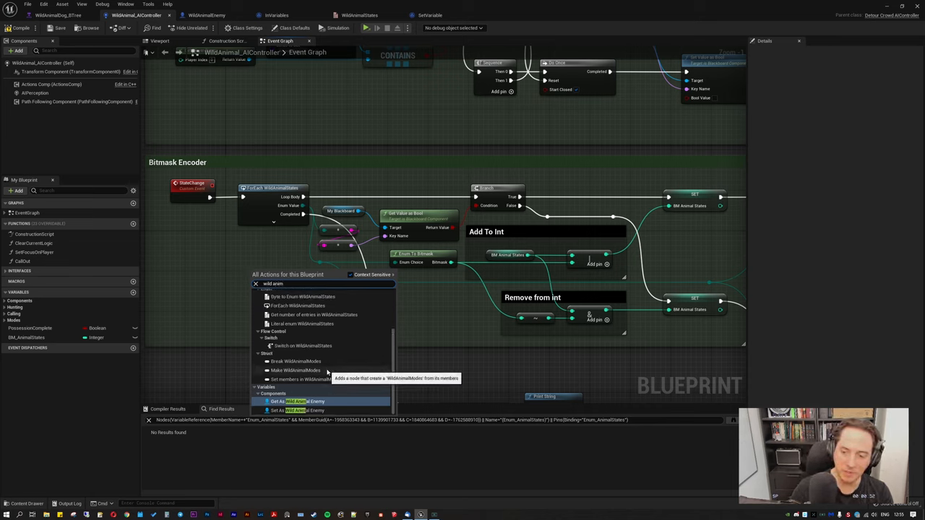
pyautogui.moveTo(296, 311)
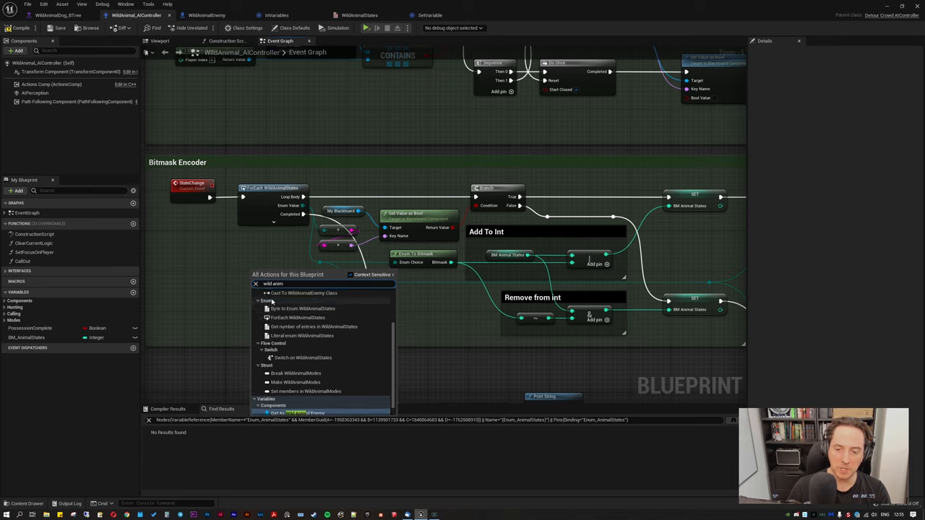
pyautogui.moveTo(297, 318)
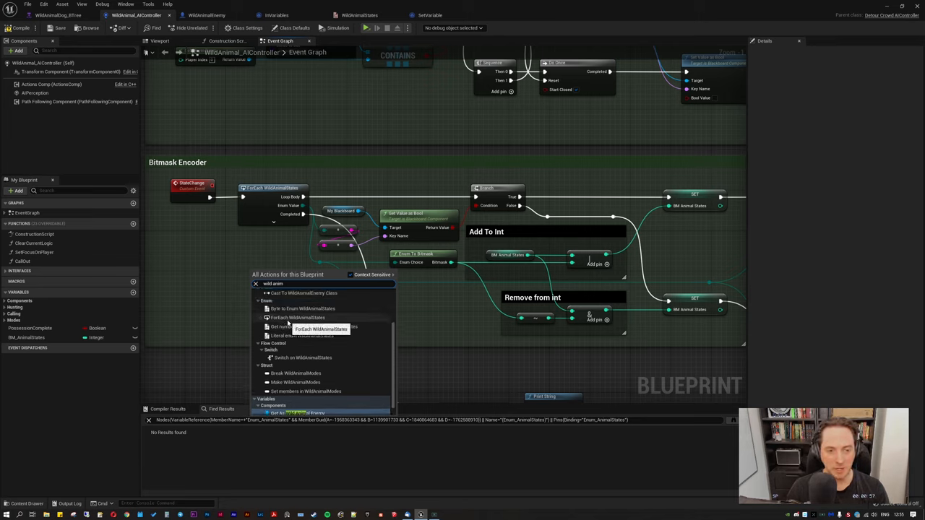
pyautogui.click(298, 318)
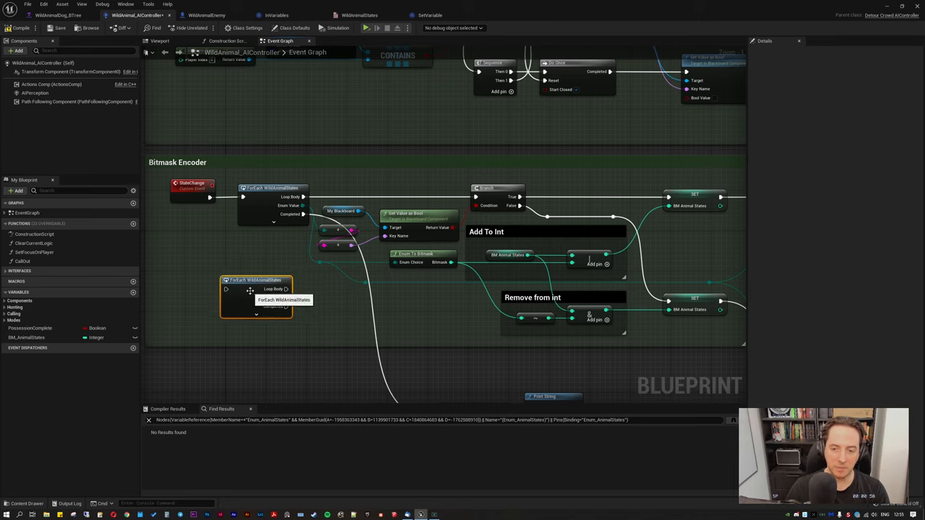
pyautogui.moveTo(300, 368)
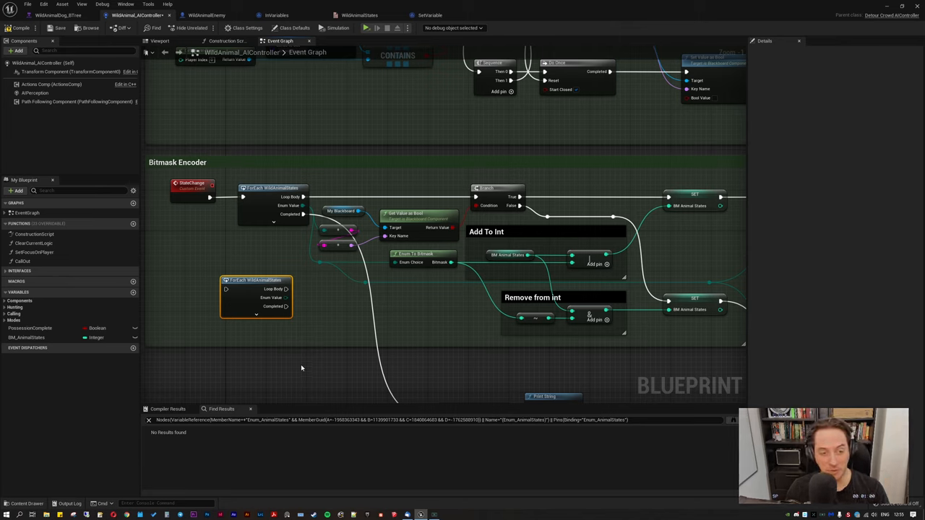
pyautogui.moveTo(247, 297)
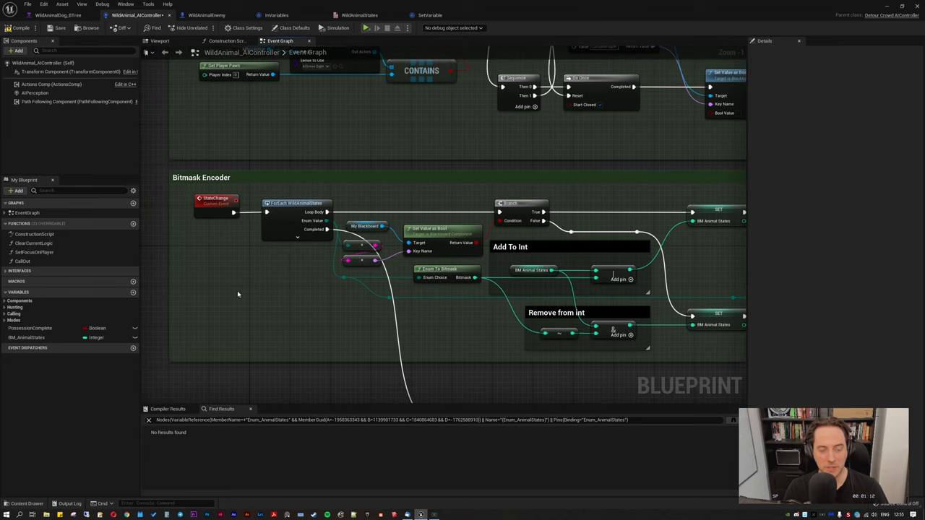
pyautogui.moveTo(202, 246)
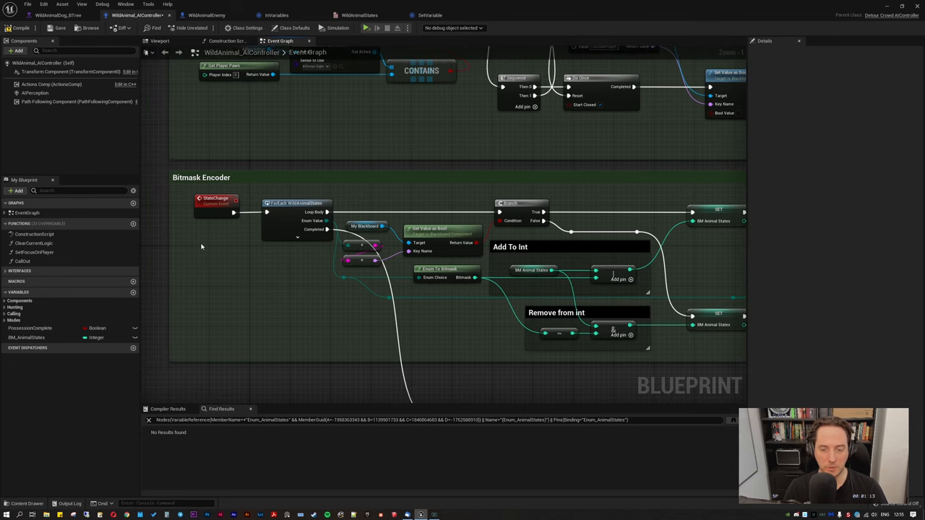
pyautogui.moveTo(228, 257)
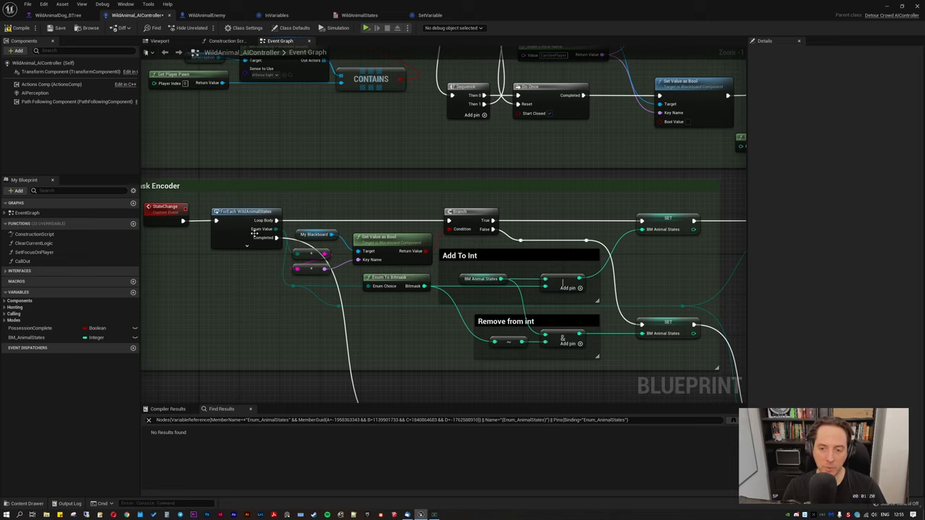
pyautogui.click(246, 211)
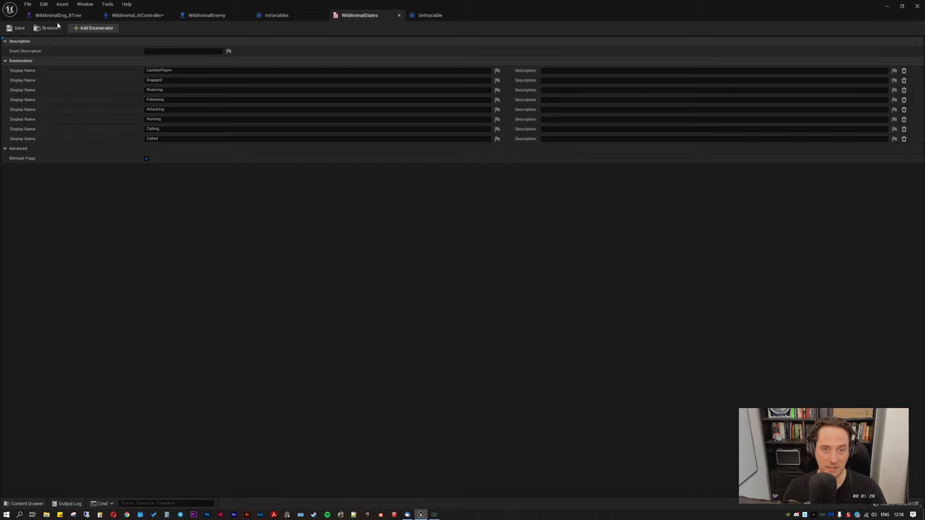
pyautogui.click(137, 14)
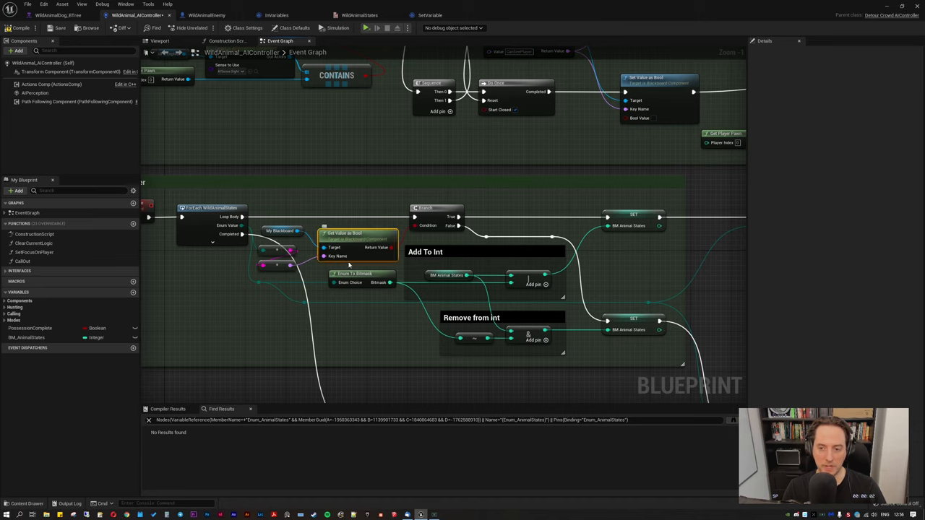
pyautogui.click(282, 231)
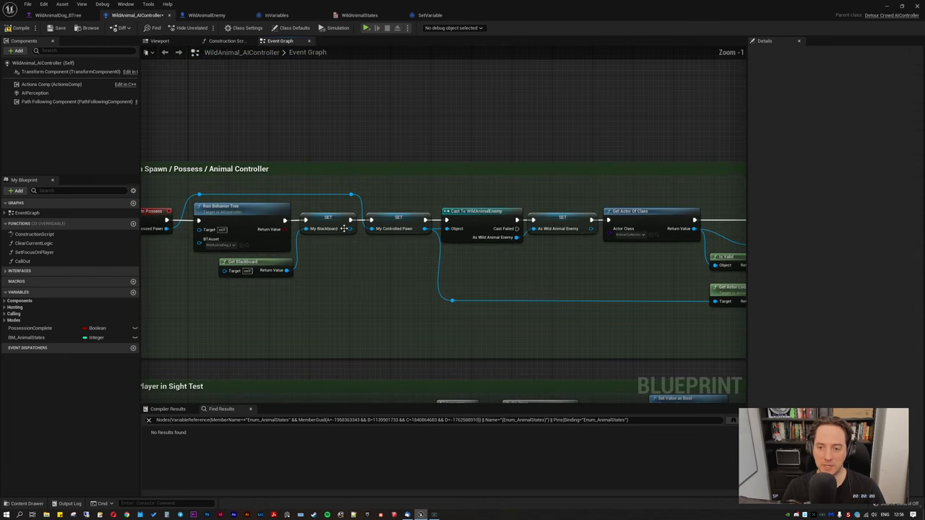
pyautogui.click(326, 223)
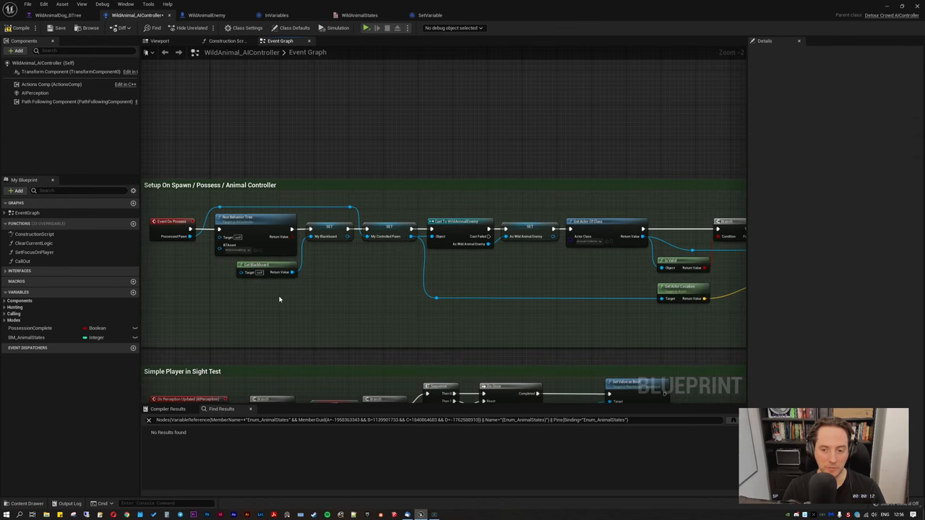
pyautogui.scroll(-3)
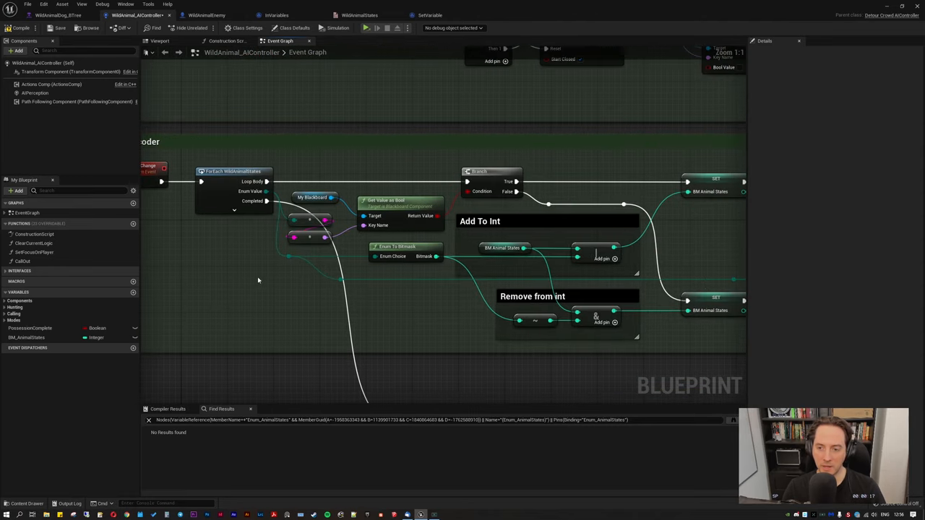
pyautogui.click(312, 196)
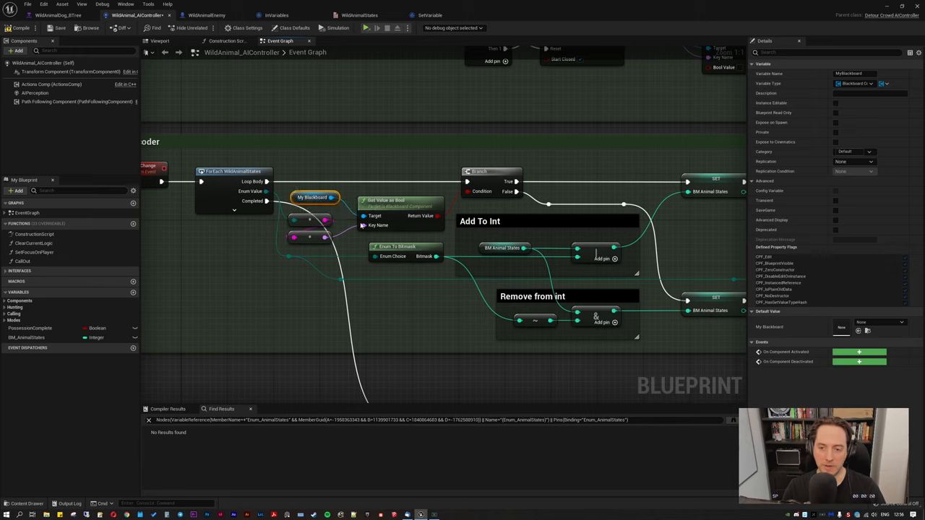
pyautogui.moveTo(387, 201)
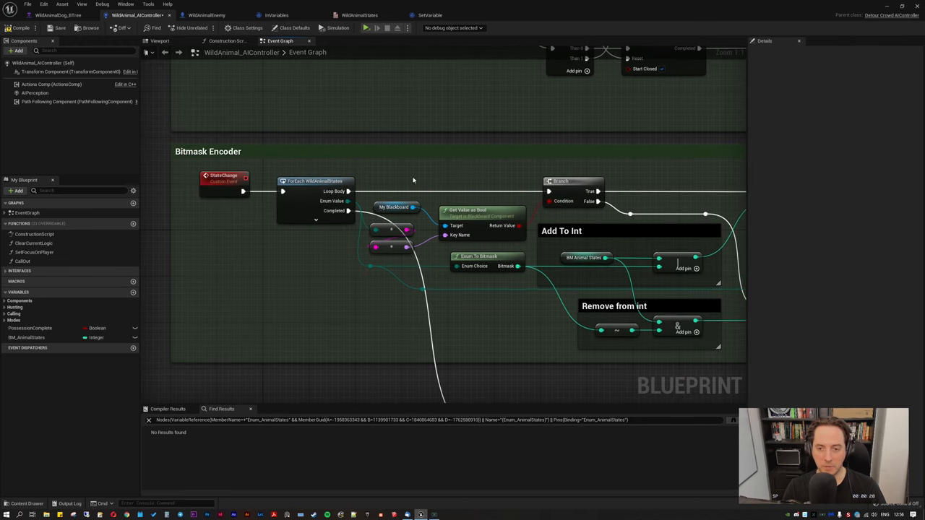
pyautogui.click(223, 181)
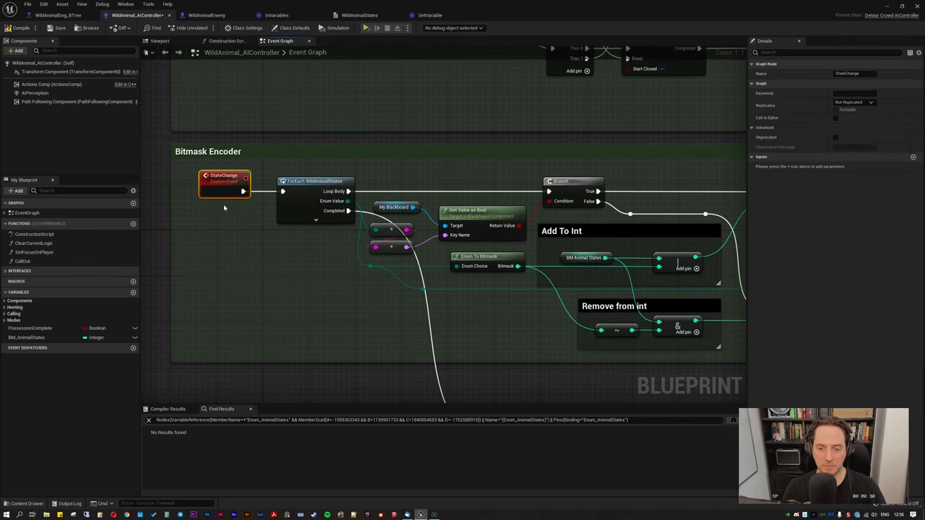
pyautogui.moveTo(224, 176)
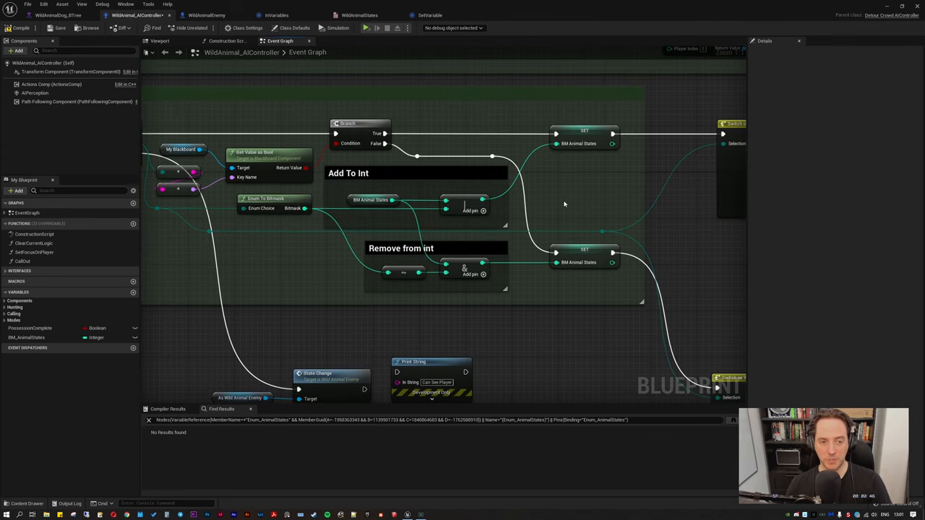
pyautogui.moveTo(150, 266)
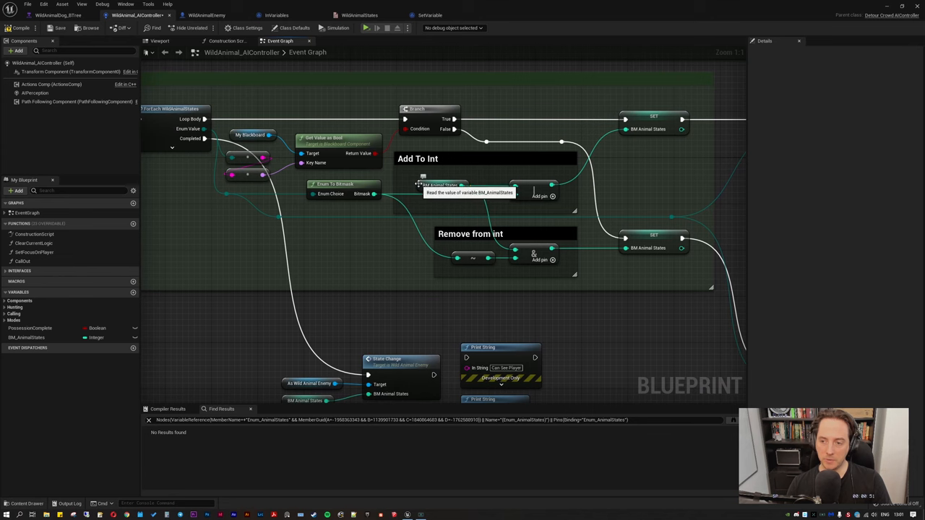
pyautogui.click(440, 185)
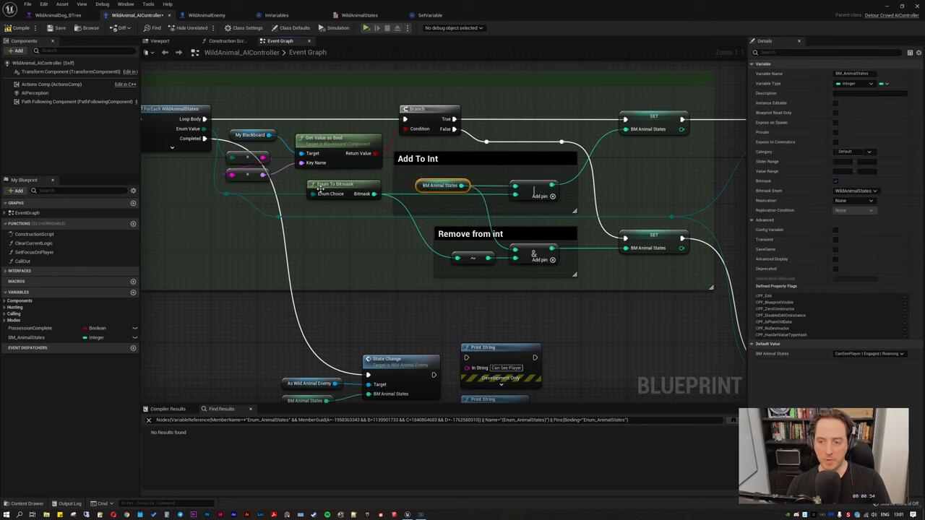
pyautogui.moveTo(205, 137)
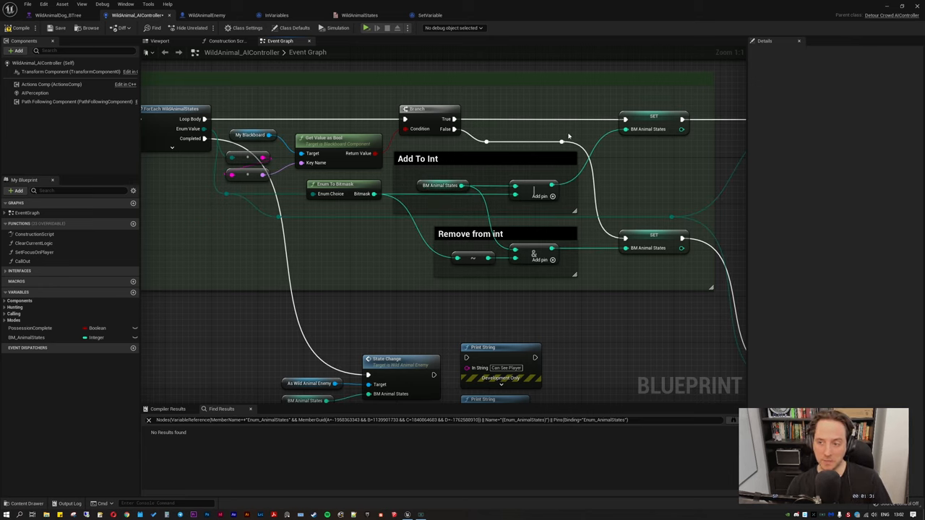
pyautogui.click(437, 185)
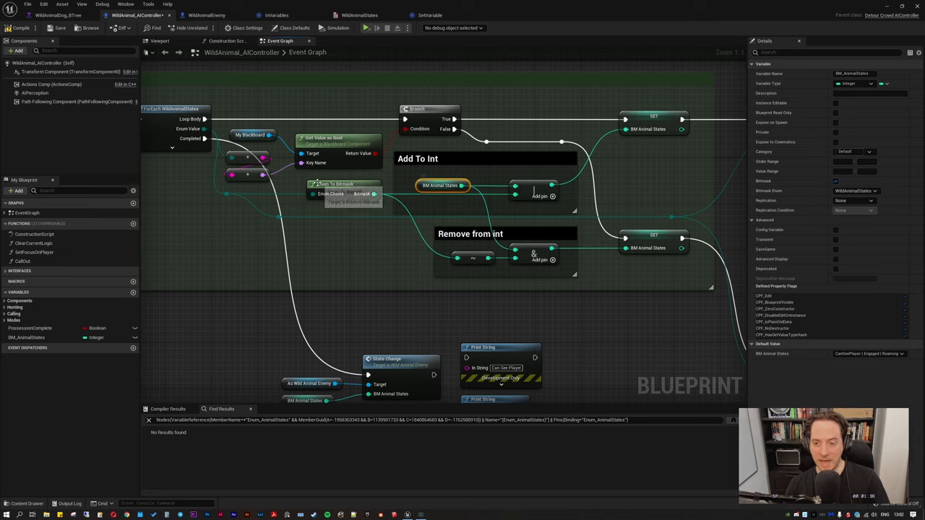
pyautogui.moveTo(532, 193)
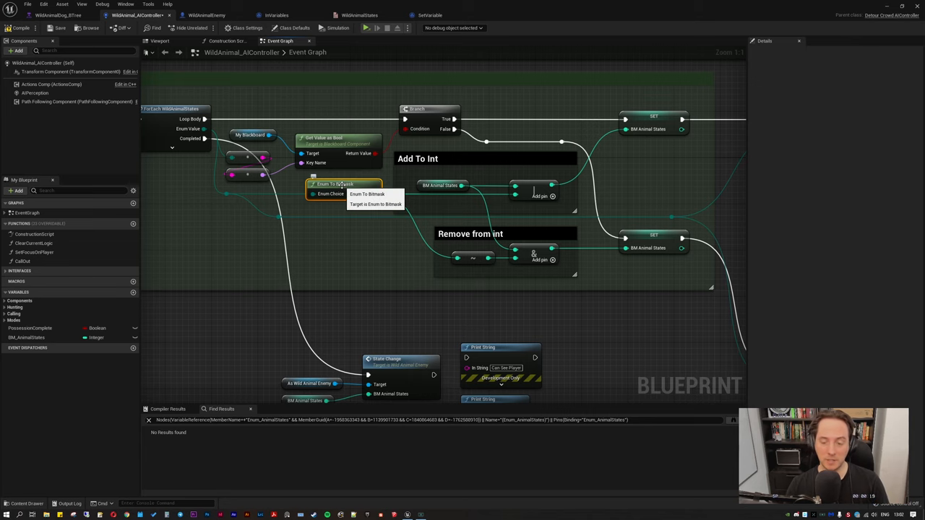
# Open the Enum To Bitmask function graph and view its power-based calculation with nothing selected.
pyautogui.doubleClick(340, 185)
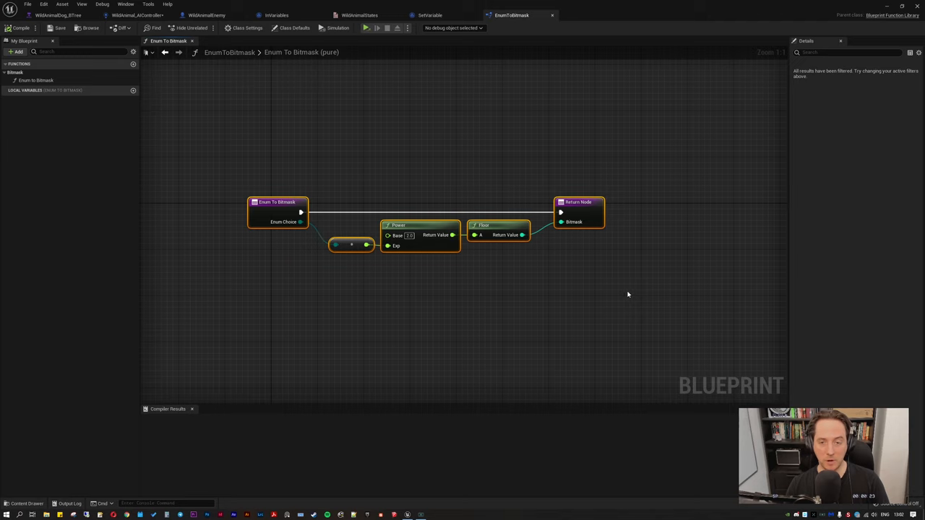
pyautogui.moveTo(405, 184)
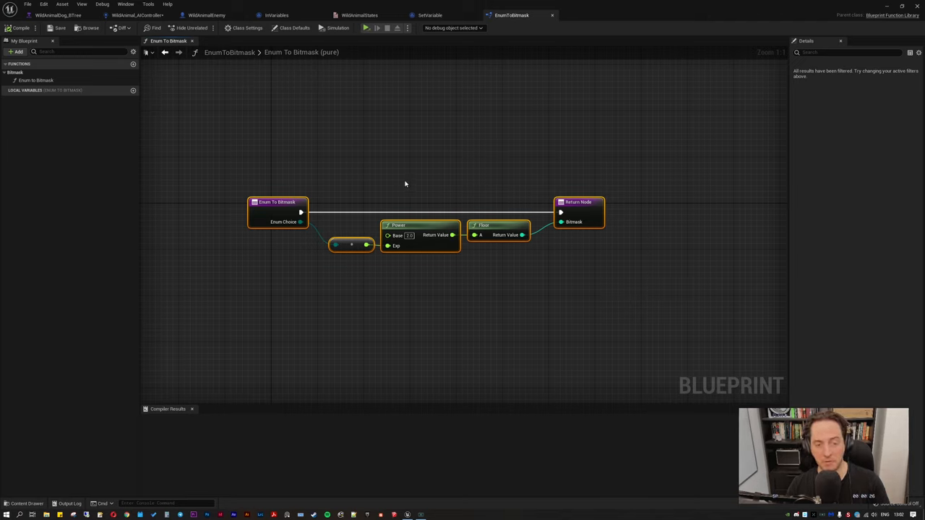
pyautogui.moveTo(404, 180); pyautogui.dragTo(442, 269)
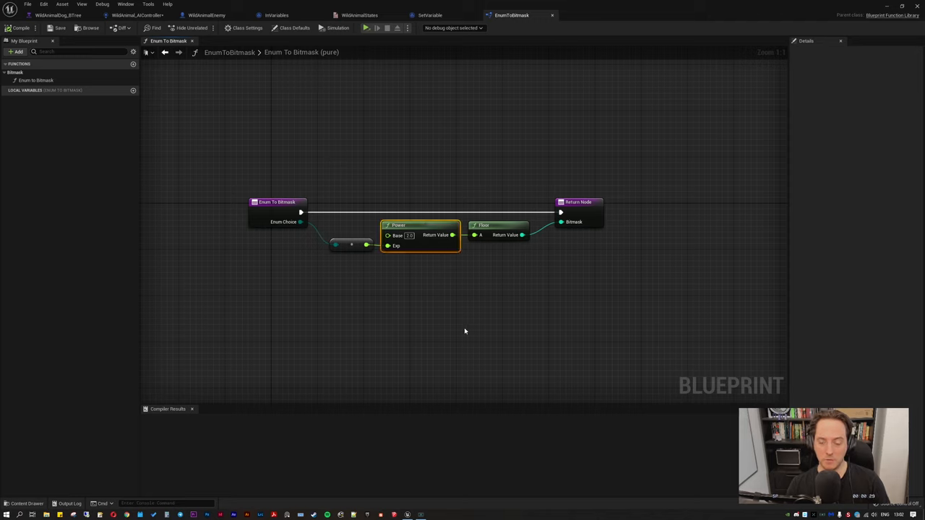
pyautogui.click(421, 225)
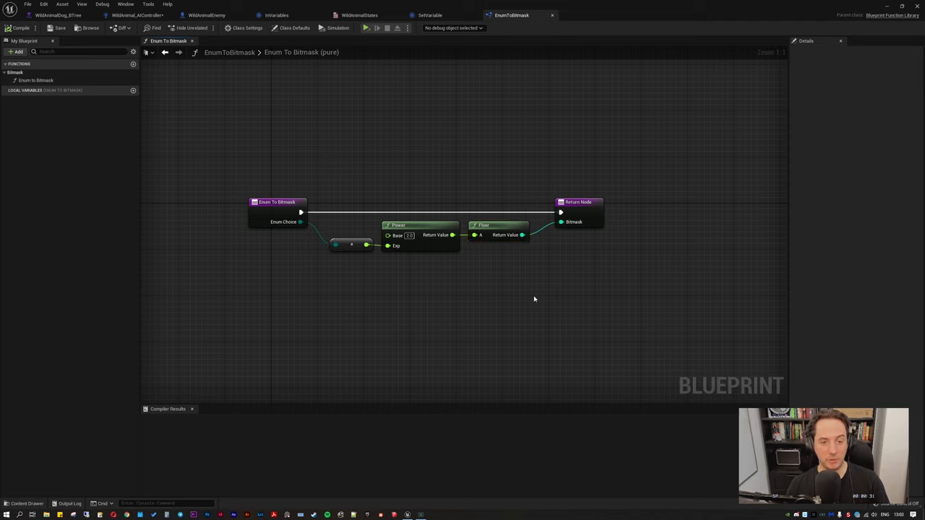
pyautogui.moveTo(505, 259)
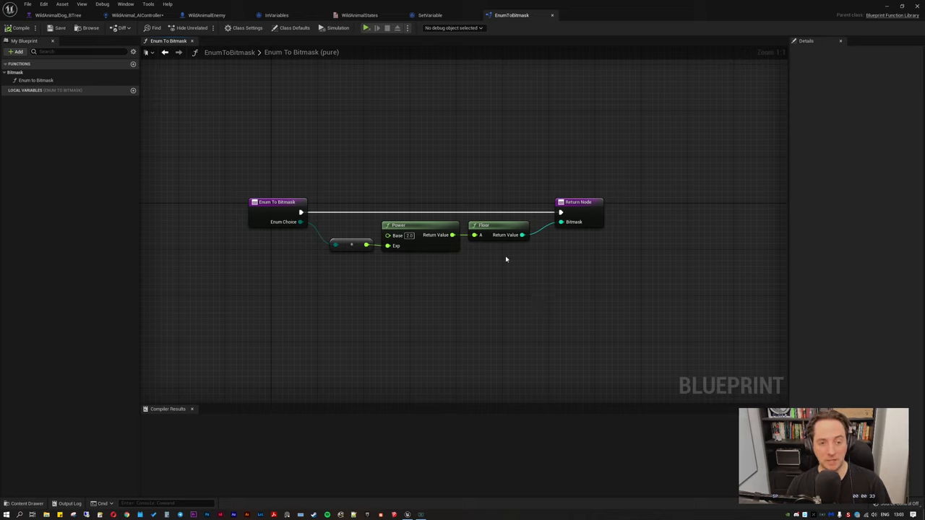
pyautogui.moveTo(433, 149)
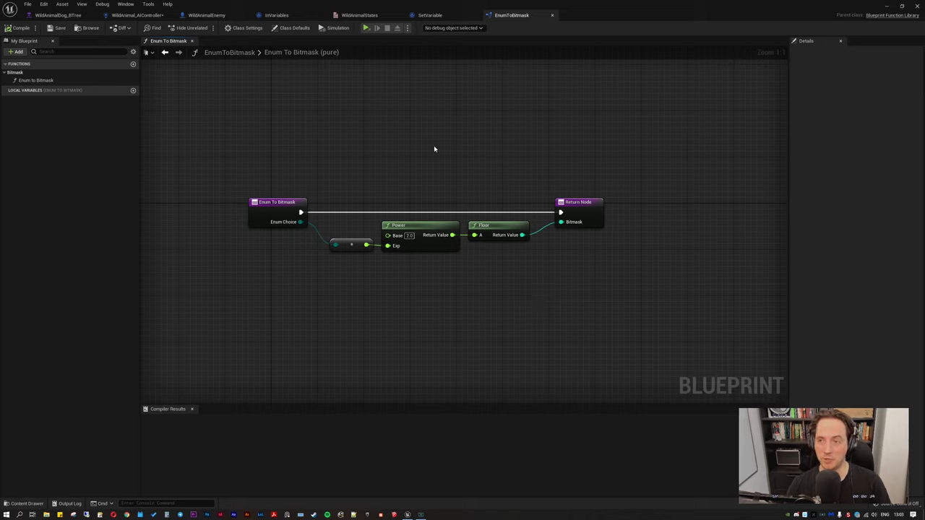
# Return to the AI controller's event graph near the State Change call and Print String nodes.
pyautogui.click(138, 15)
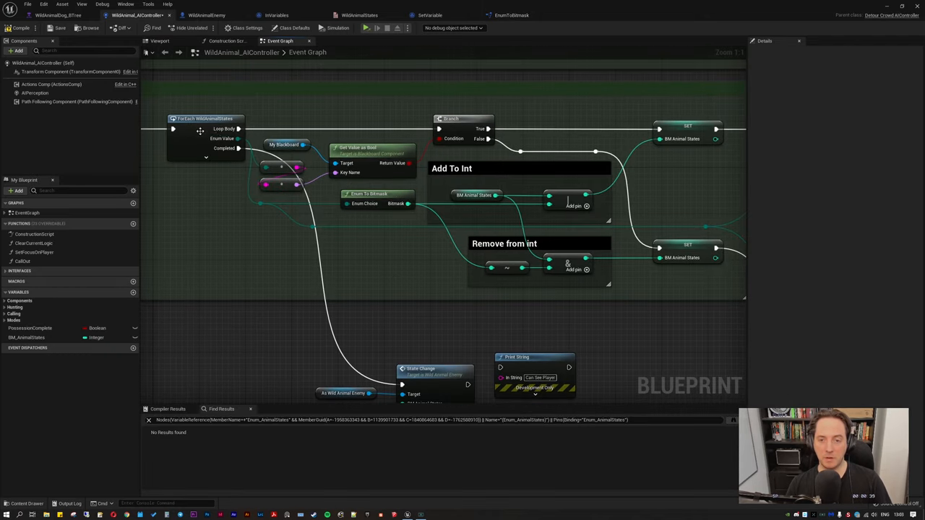
pyautogui.moveTo(203, 128)
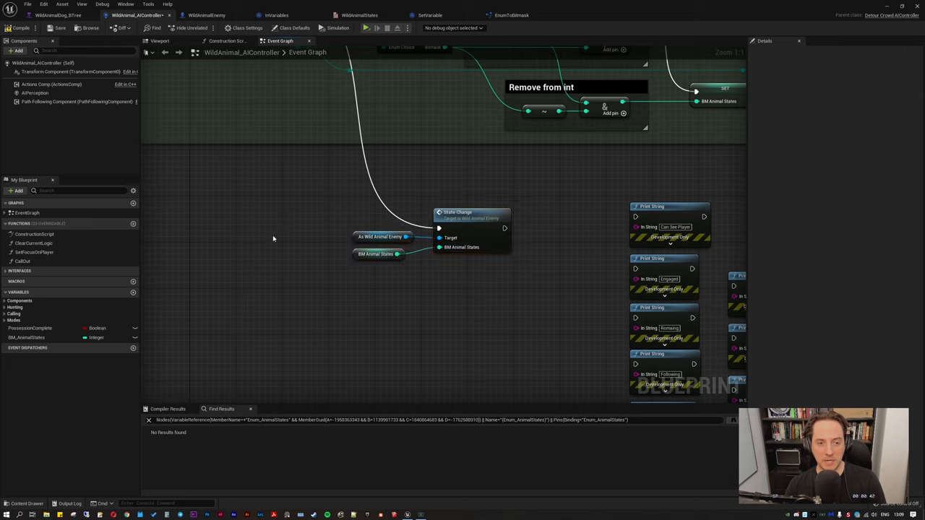
pyautogui.moveTo(208, 14)
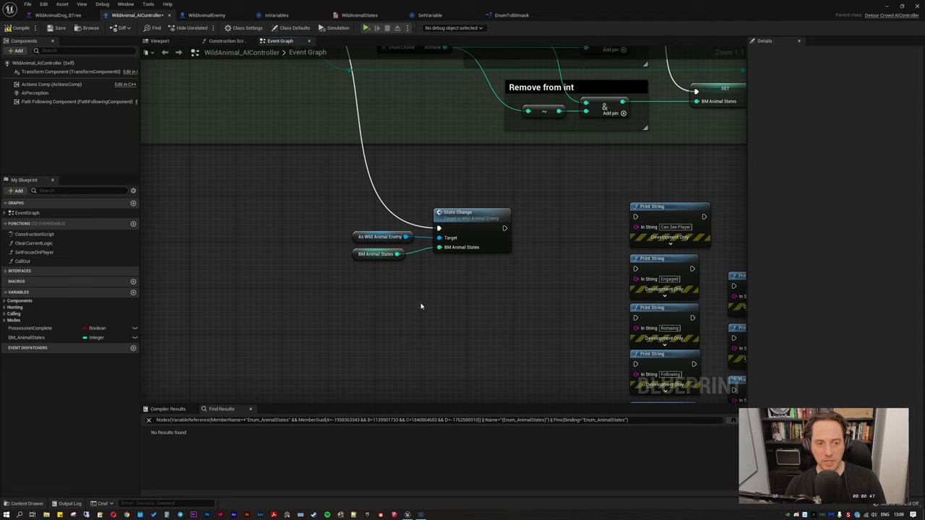
pyautogui.moveTo(475, 310)
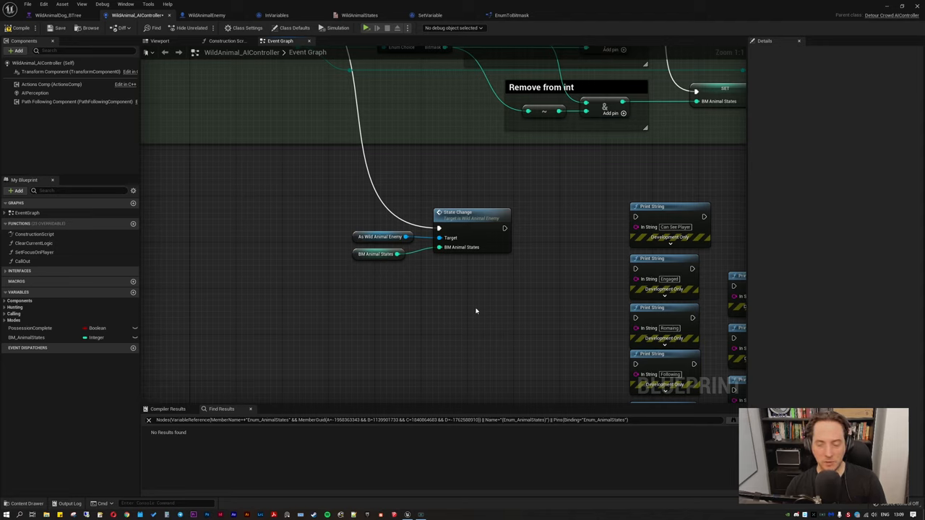
pyautogui.moveTo(312, 251)
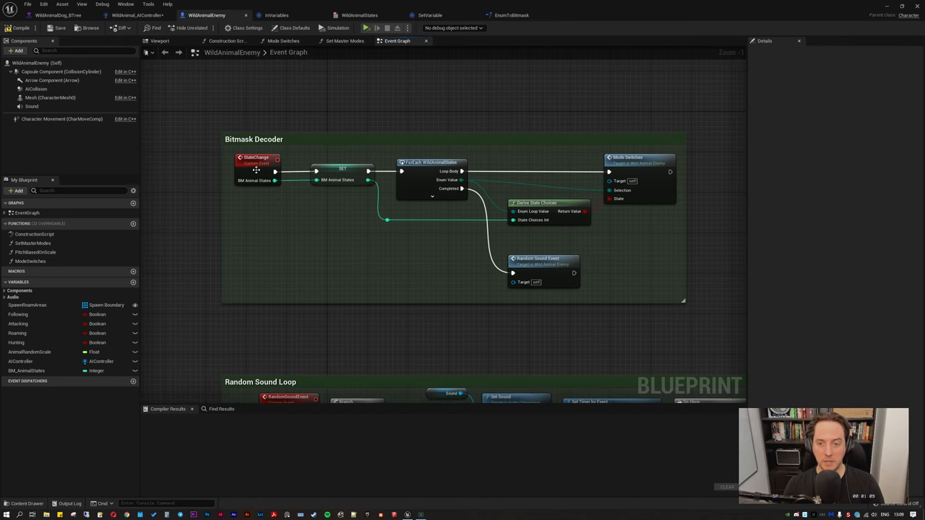
# Inspect the Bit Animal States variable feeding the ForEach WildAnimalStates mode-switch loop.
pyautogui.click(341, 173)
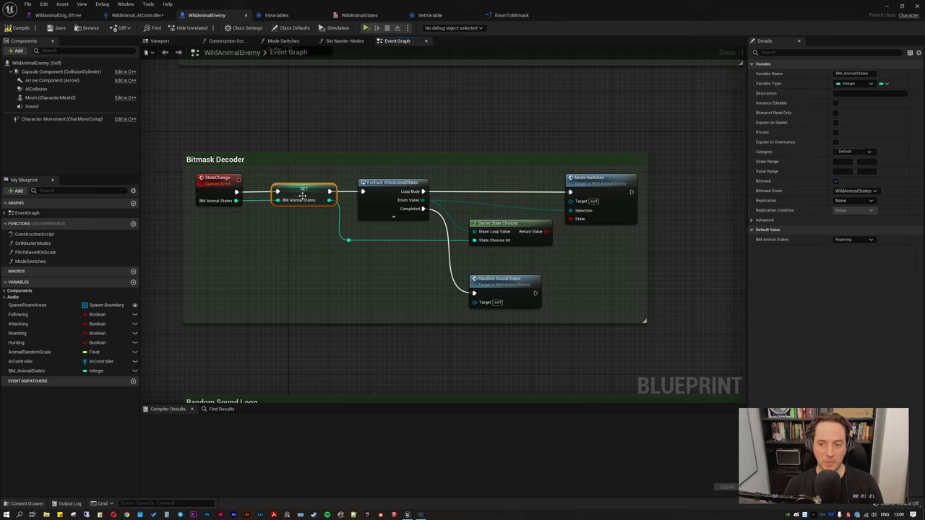
pyautogui.moveTo(263, 208)
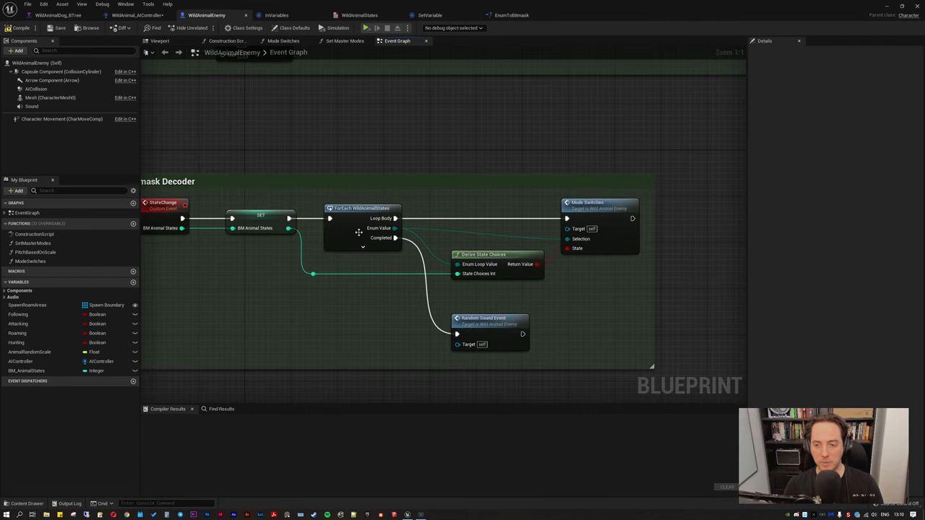
pyautogui.moveTo(367, 243)
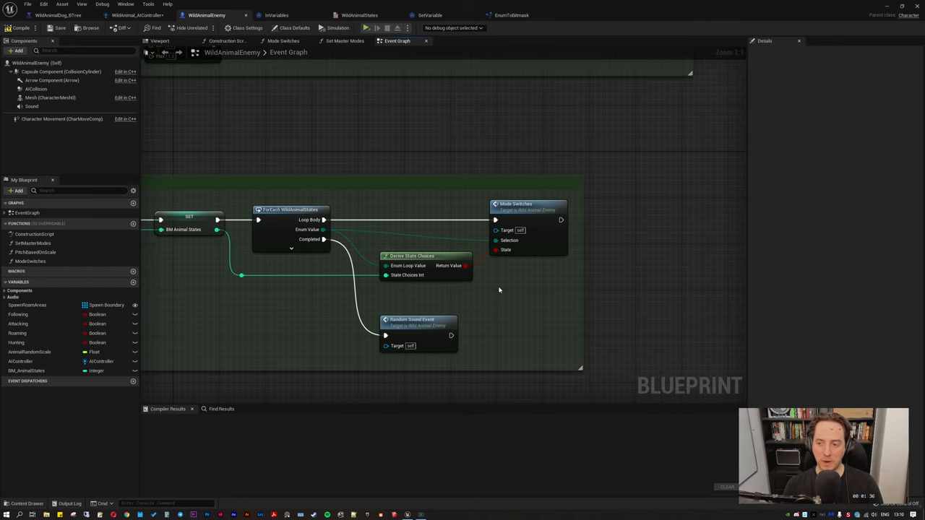
pyautogui.click(412, 256)
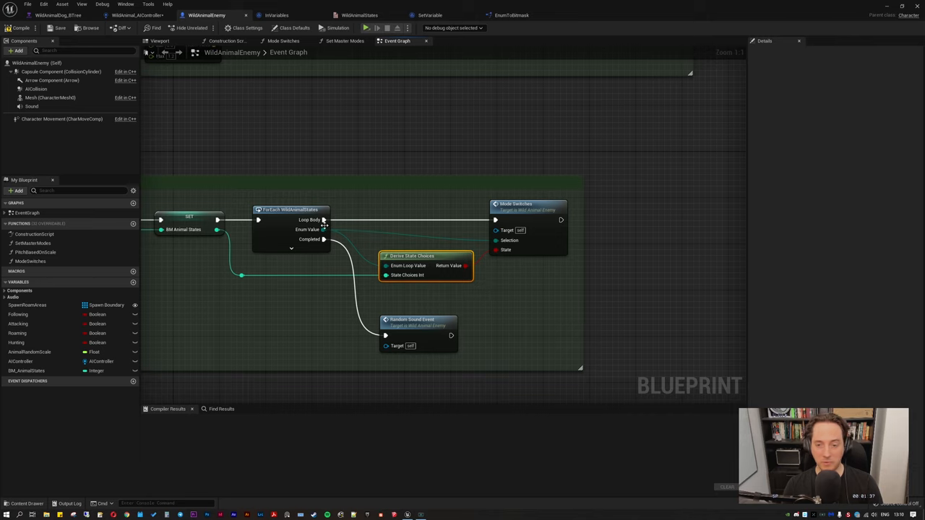
pyautogui.moveTo(416, 300)
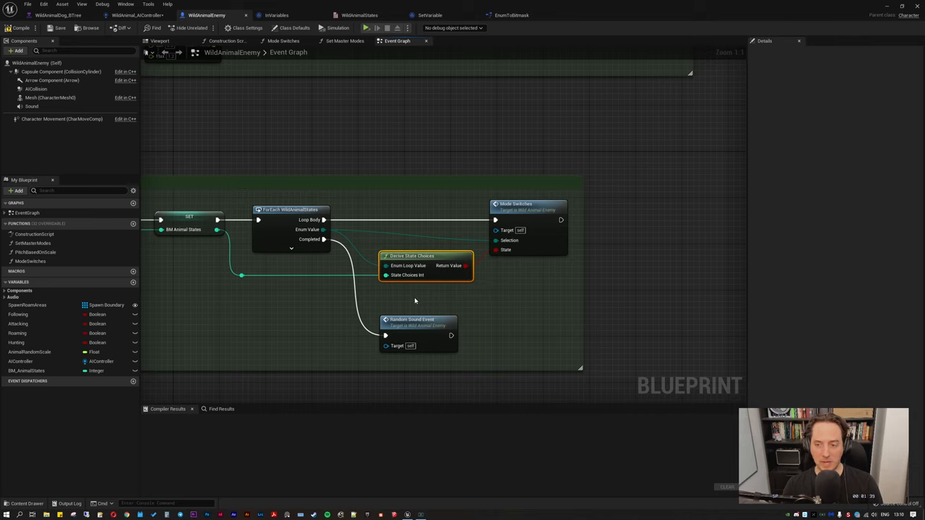
pyautogui.moveTo(490, 275)
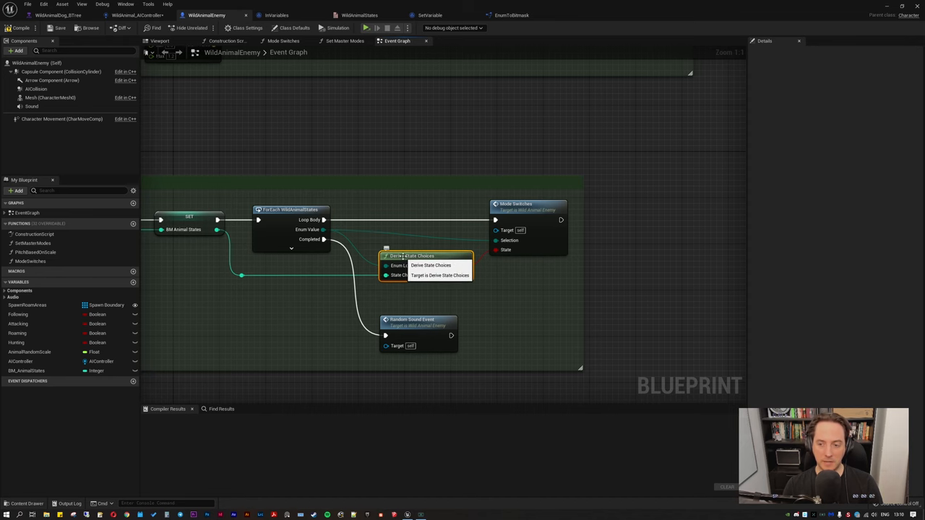
# View the Enum To Bitmask function behind Define State Choices, then the WildAnimal_AIController event graph.
pyautogui.doubleClick(430, 266)
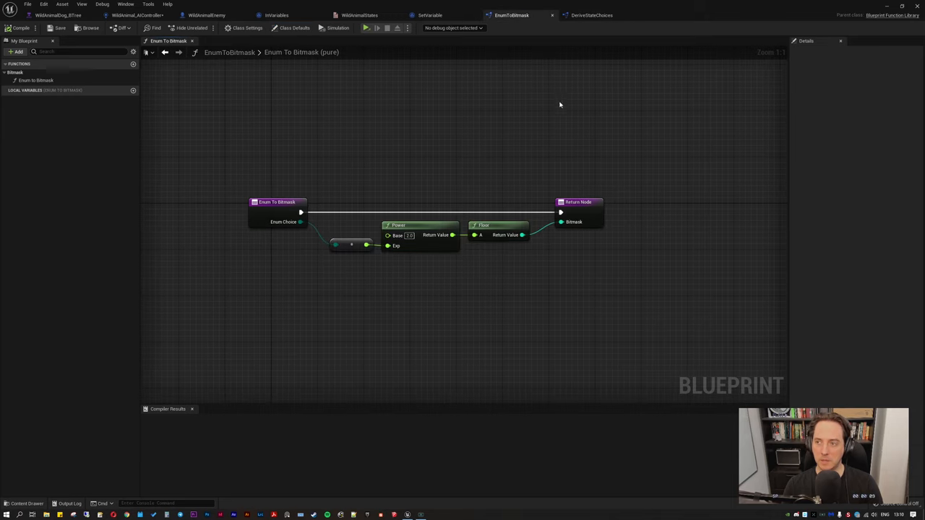
pyautogui.click(590, 15)
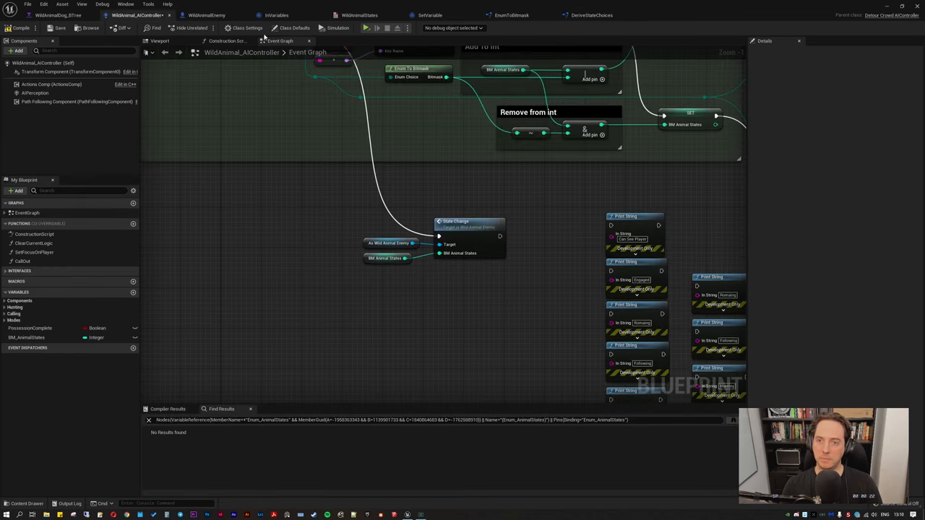
# Browse the WildAnimalEnemy's Mode Switches function and main event graph, ending on Mode Switches.
pyautogui.click(208, 15)
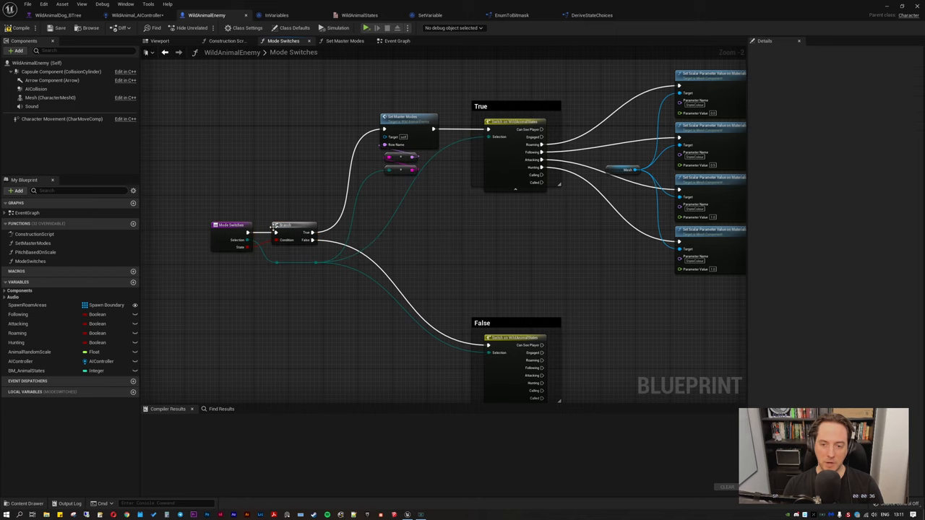
pyautogui.moveTo(388, 133)
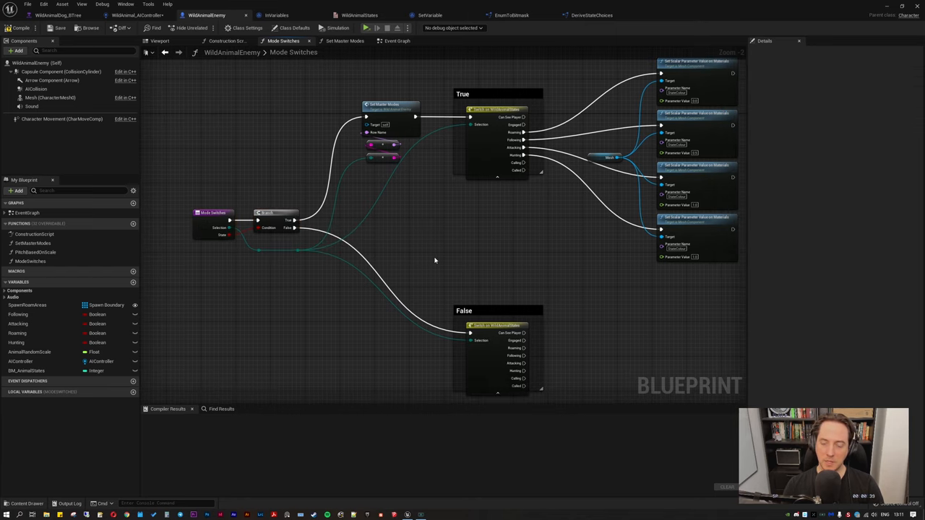
pyautogui.click(494, 142)
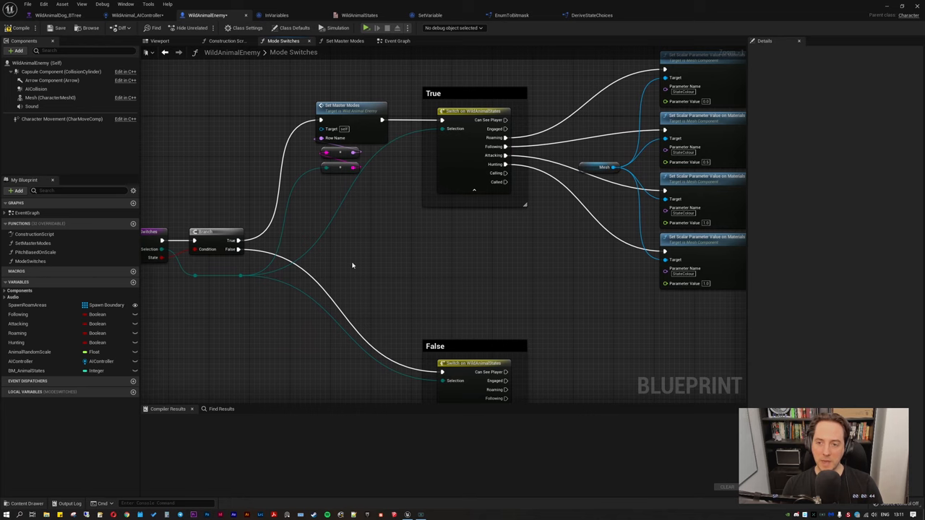
pyautogui.moveTo(273, 257)
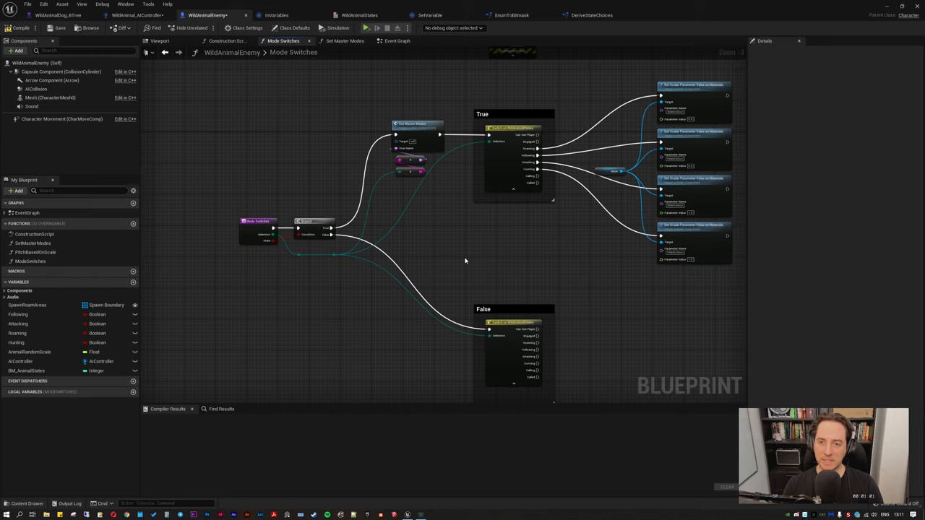
pyautogui.moveTo(281, 88)
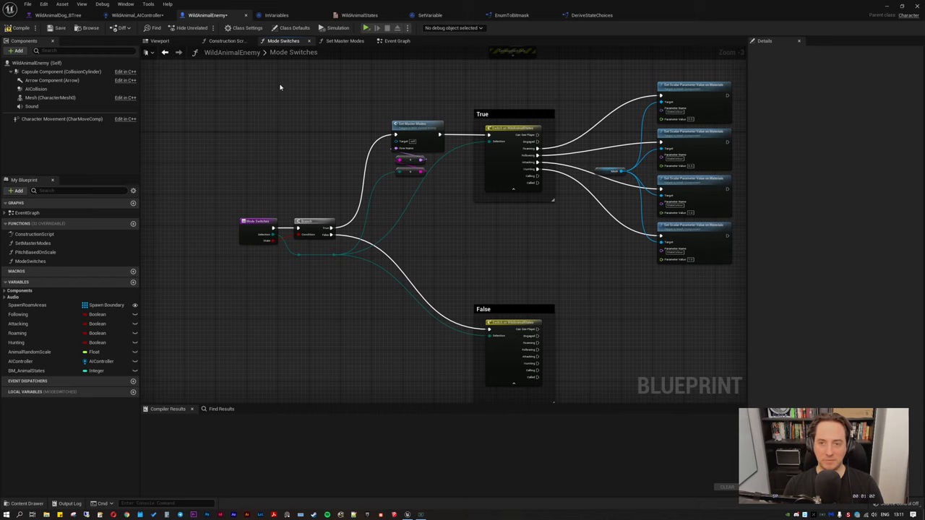
pyautogui.click(396, 41)
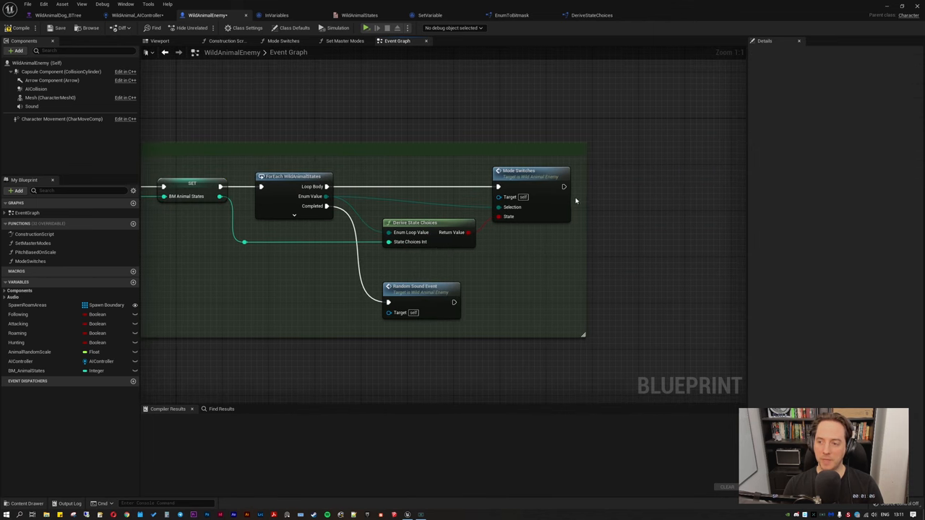
pyautogui.click(283, 40)
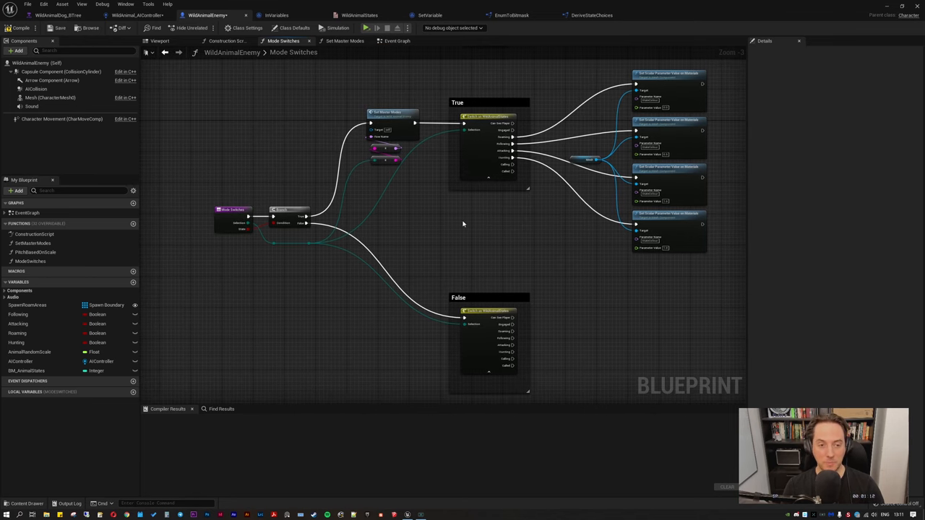
pyautogui.moveTo(445, 226)
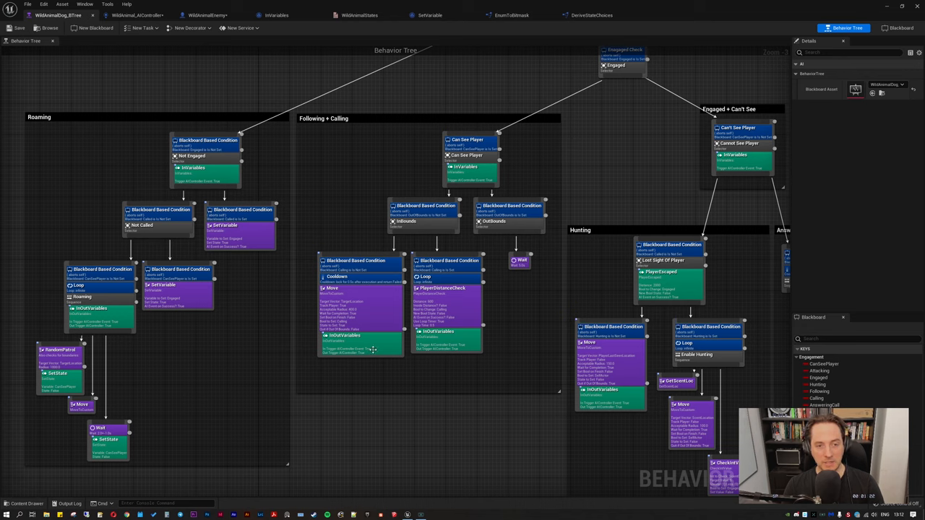
# Switch back to the AI controller event graph showing the Bitmask Encoder add/remove logic.
pyautogui.click(240, 209)
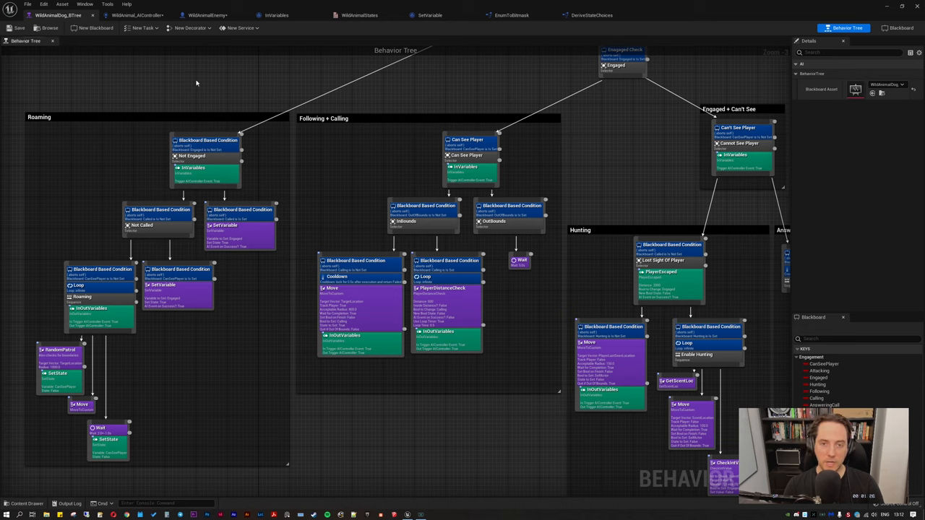
pyautogui.moveTo(187, 82)
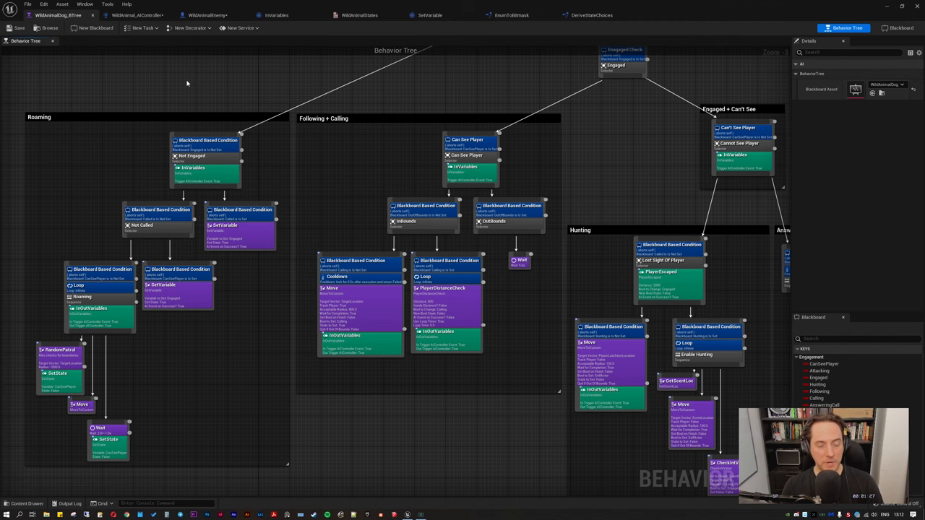
pyautogui.click(137, 15)
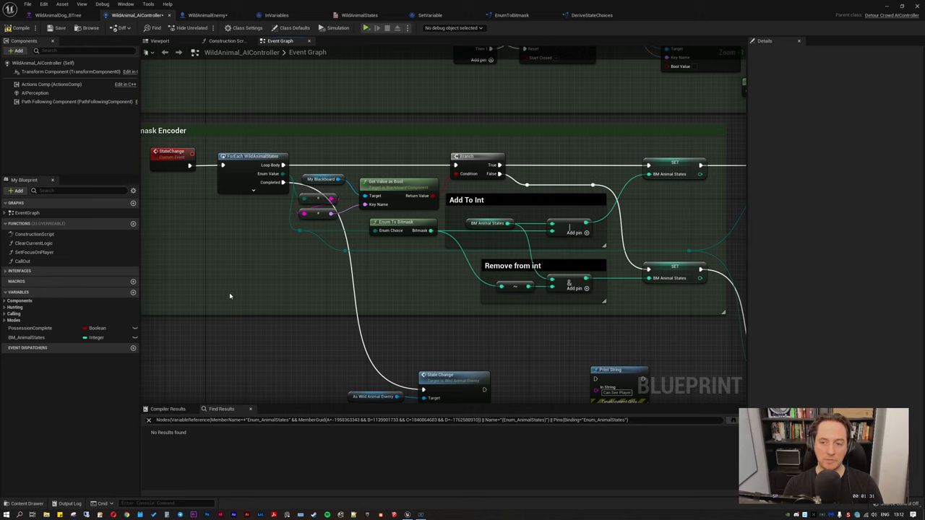
pyautogui.moveTo(283, 259)
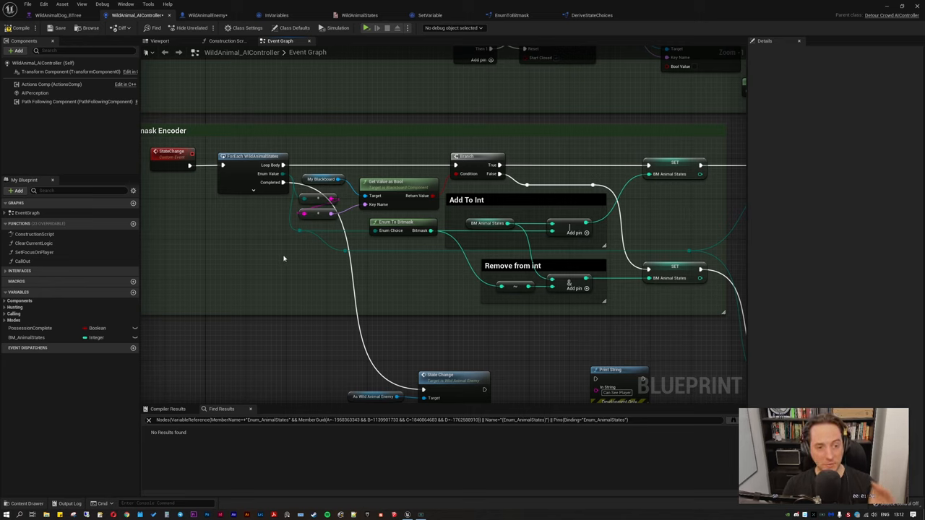
pyautogui.moveTo(272, 274)
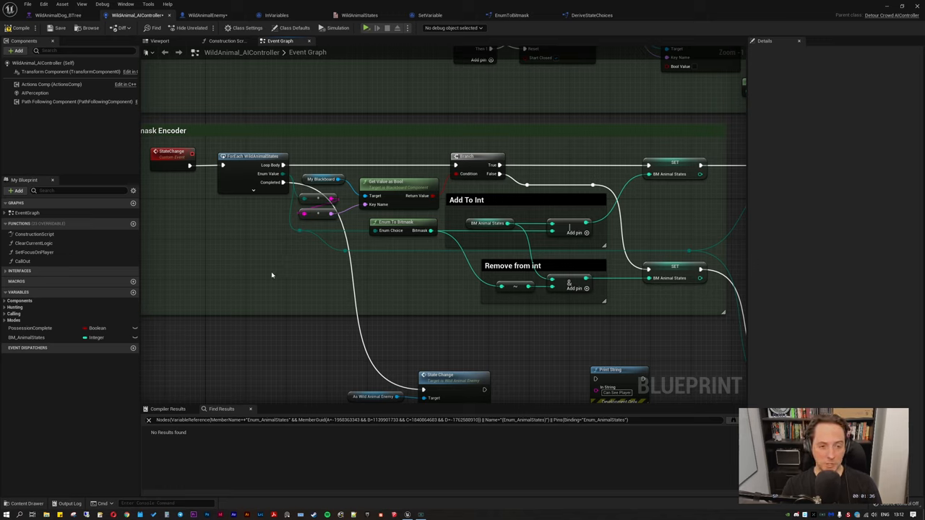
pyautogui.moveTo(264, 277)
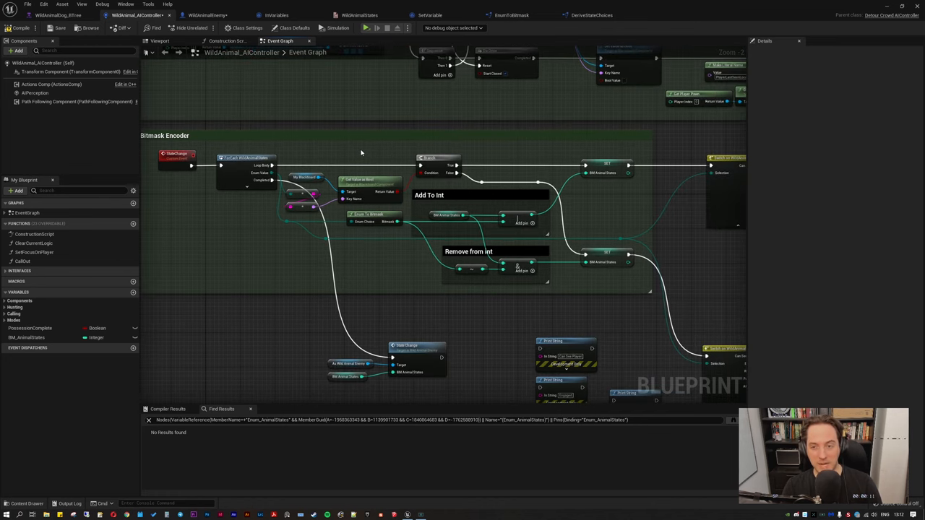
pyautogui.click(208, 15)
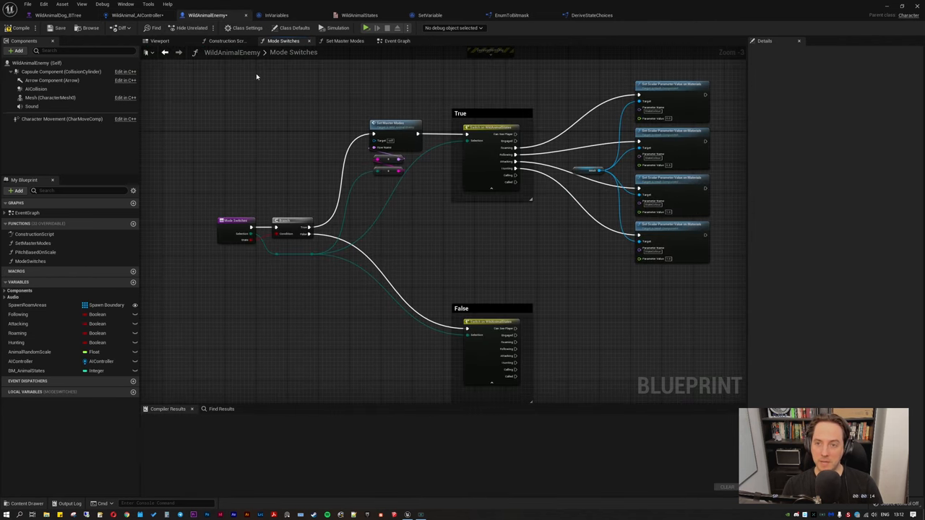
pyautogui.moveTo(251, 160)
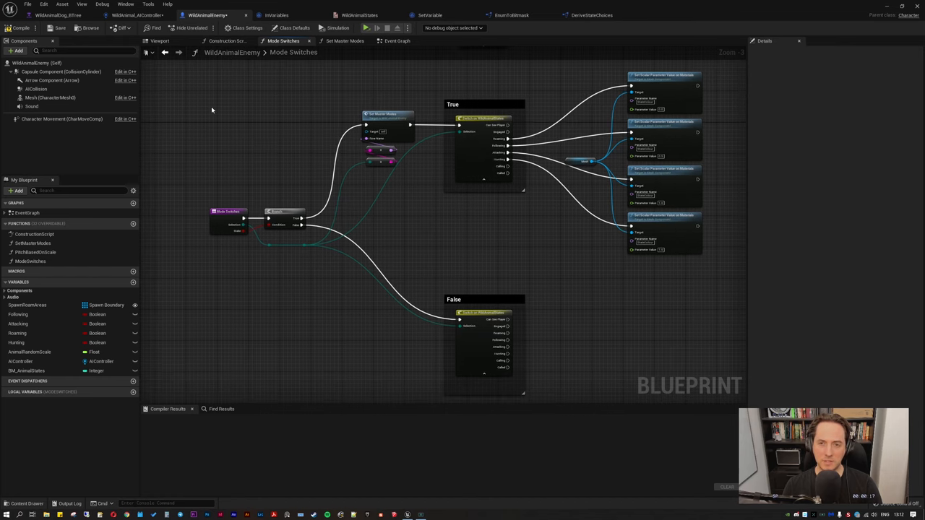
pyautogui.moveTo(261, 127)
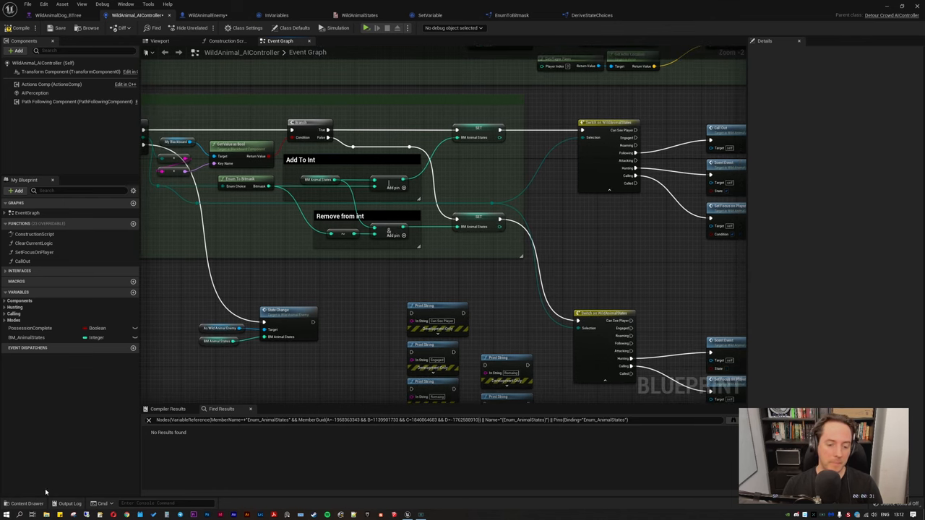
pyautogui.click(359, 15)
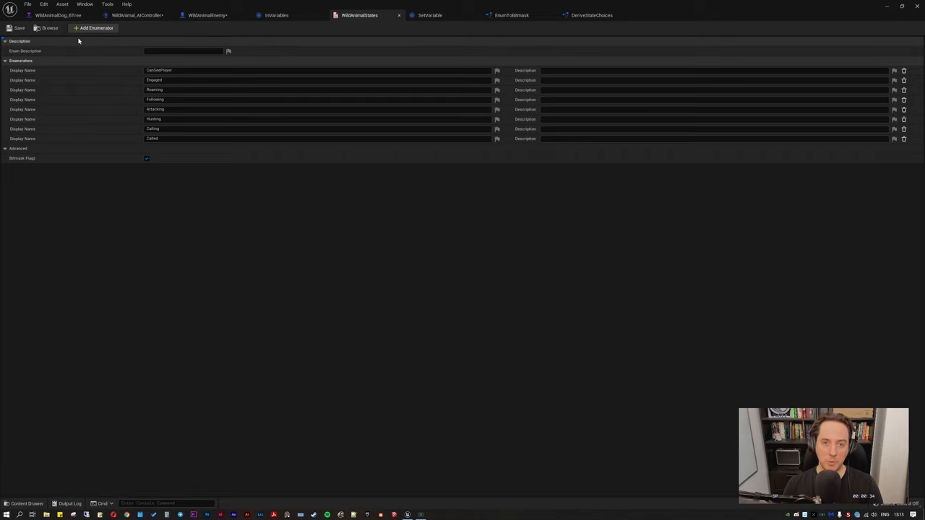
pyautogui.click(58, 14)
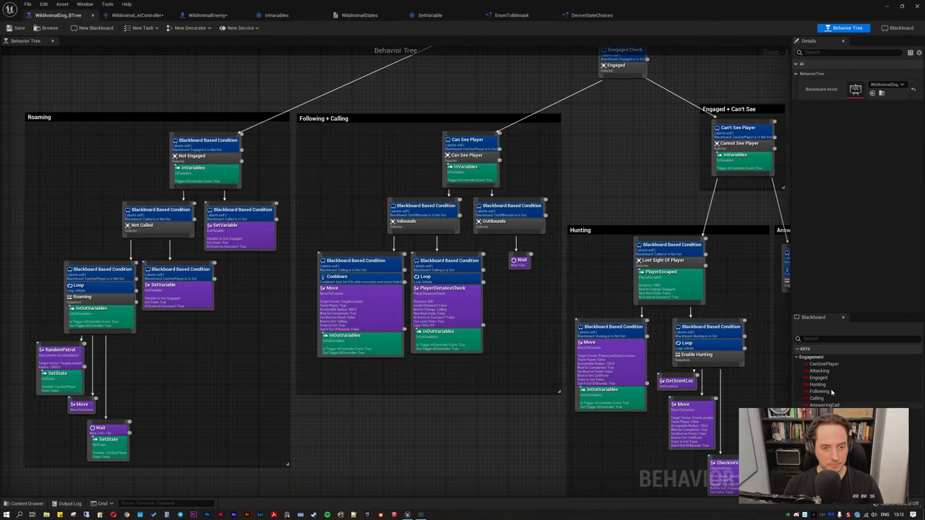
pyautogui.moveTo(133, 14)
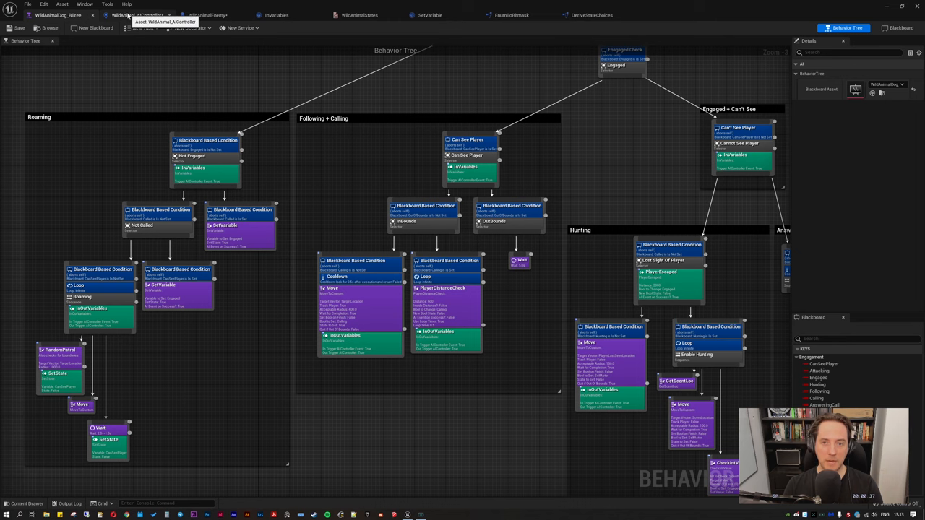
pyautogui.click(354, 15)
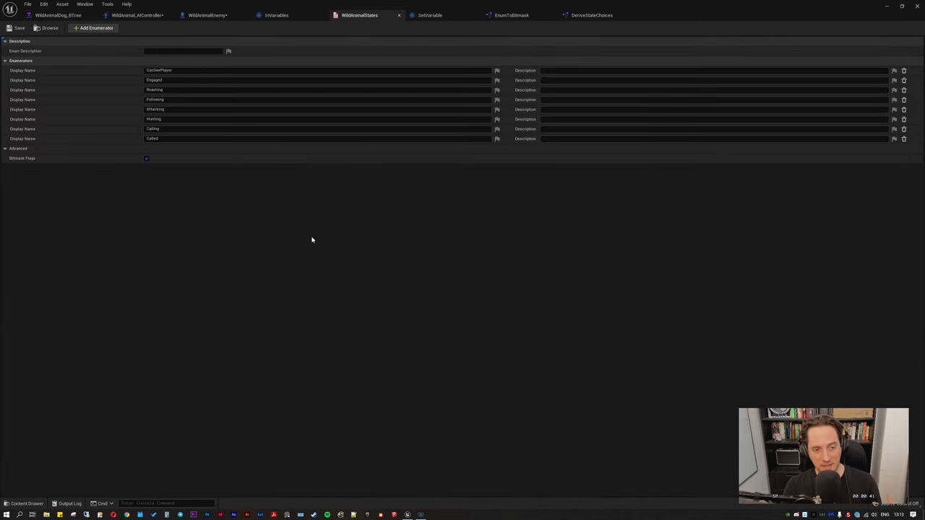
pyautogui.moveTo(226, 243)
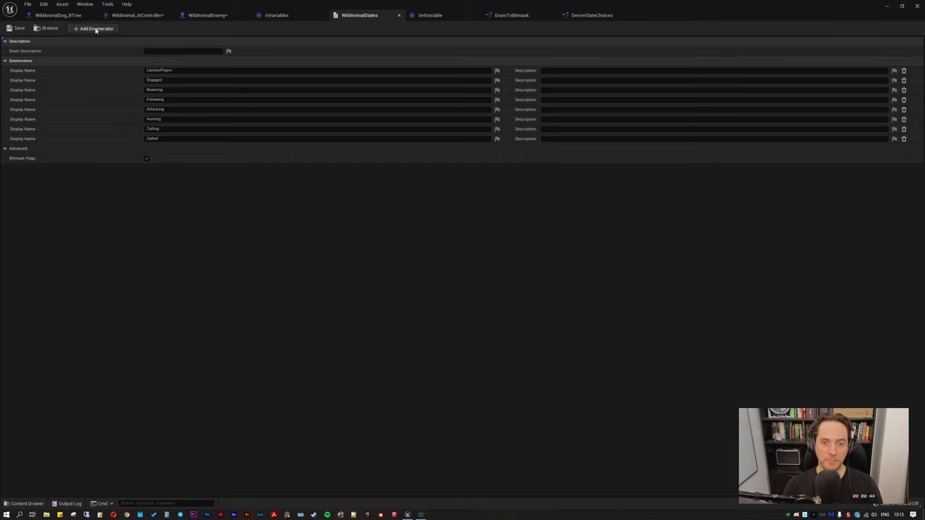
pyautogui.click(92, 28)
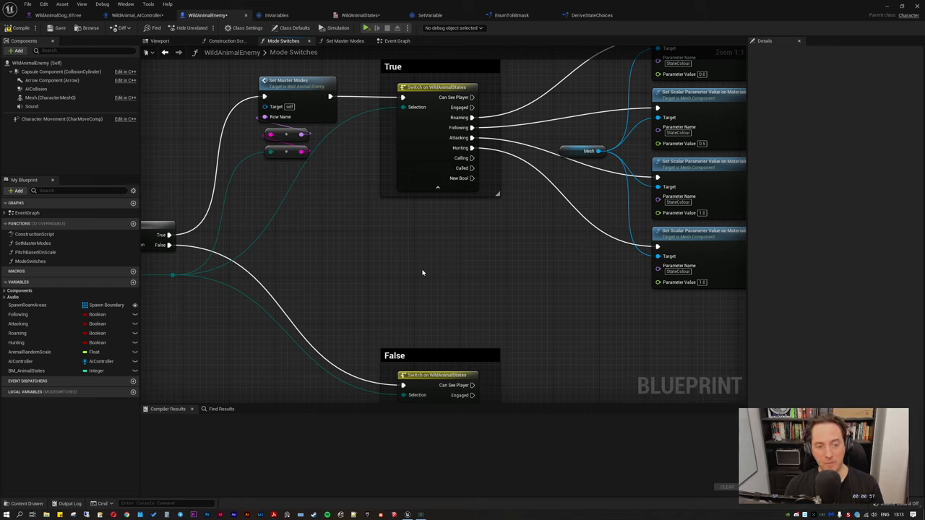
pyautogui.moveTo(205, 69)
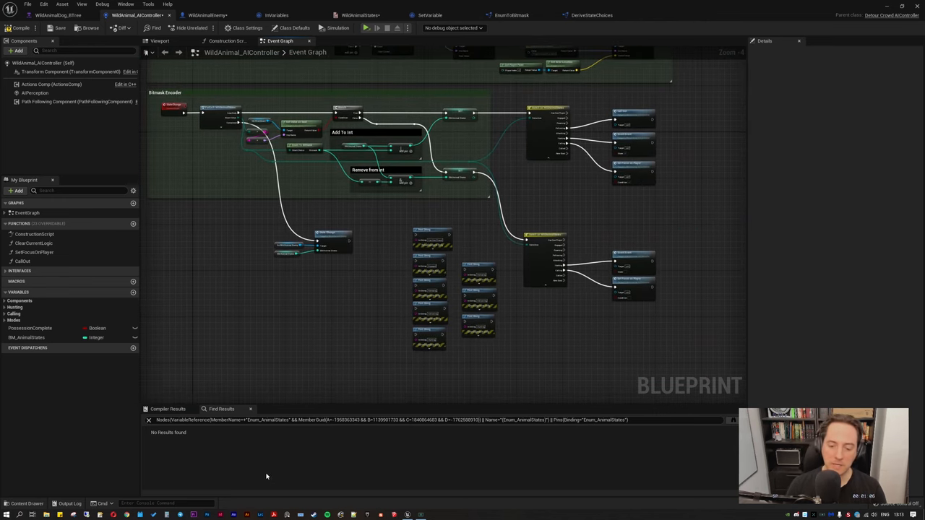
pyautogui.moveTo(263, 297)
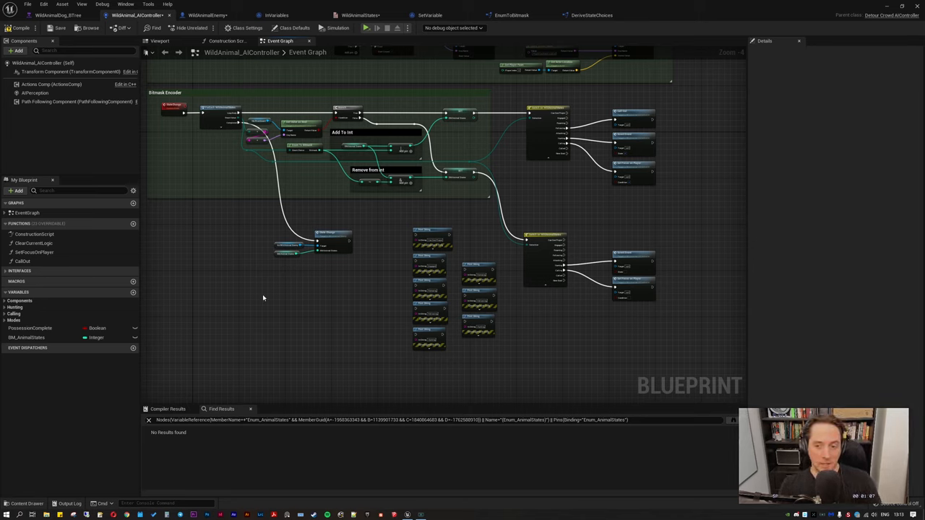